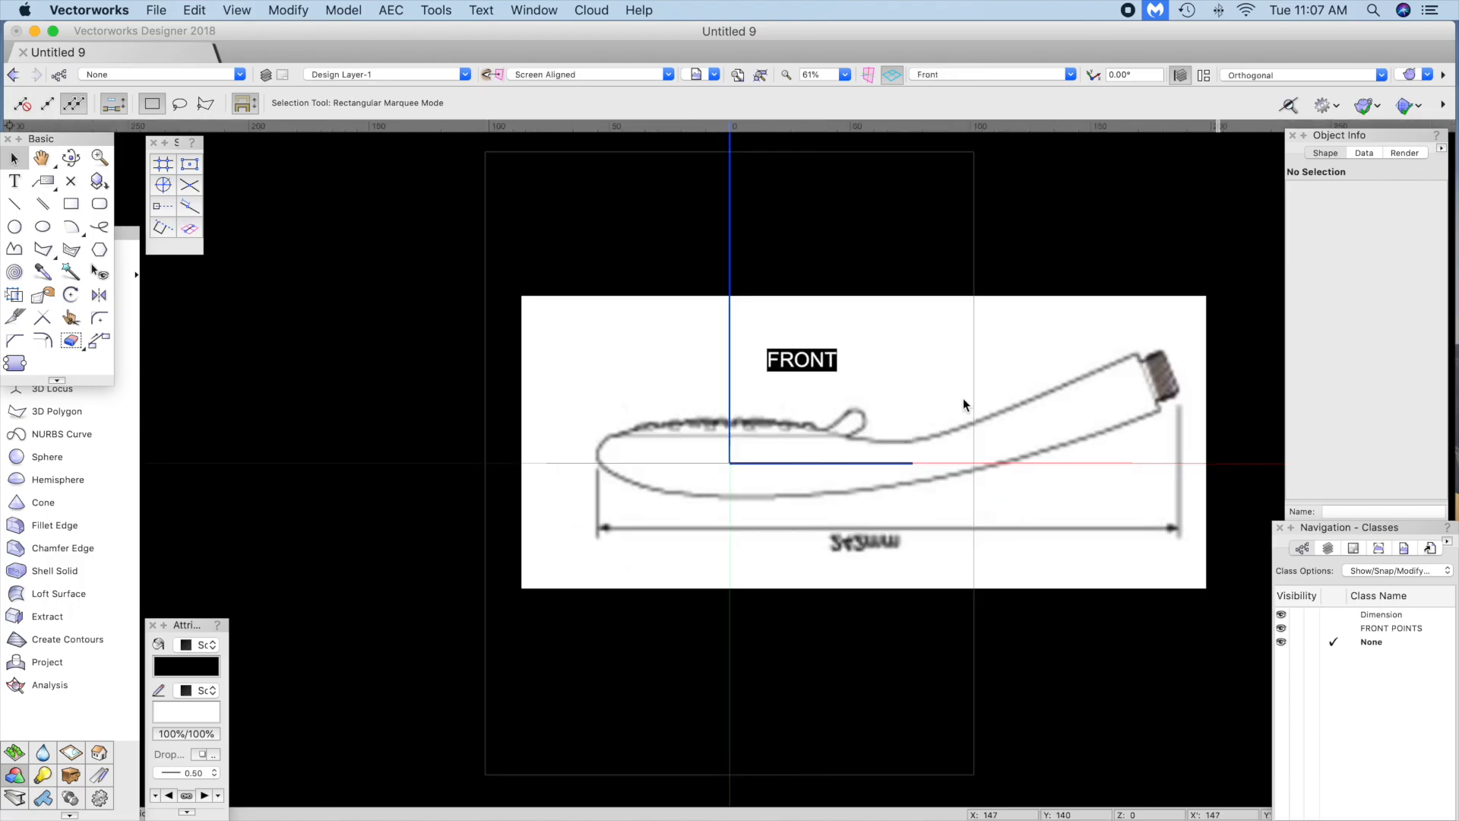
Step: Bring the WORKING SHOWER HEAD drawing forward on Design Layer-2 in Left view
left_click(990, 74)
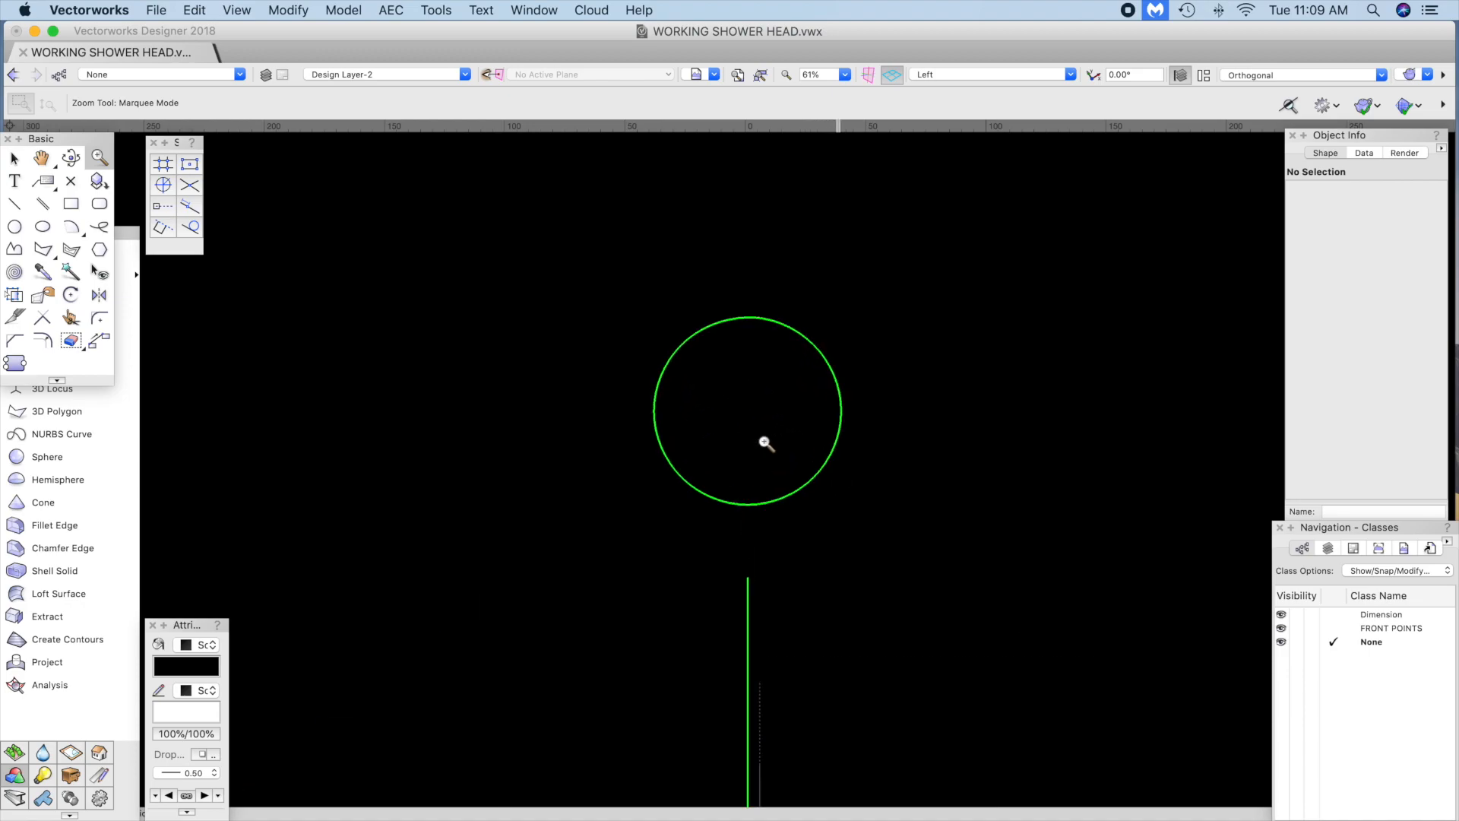
Step: Convert the green circle profile to a NURBS curve, then Shift-select the path with it
left_click(766, 442)
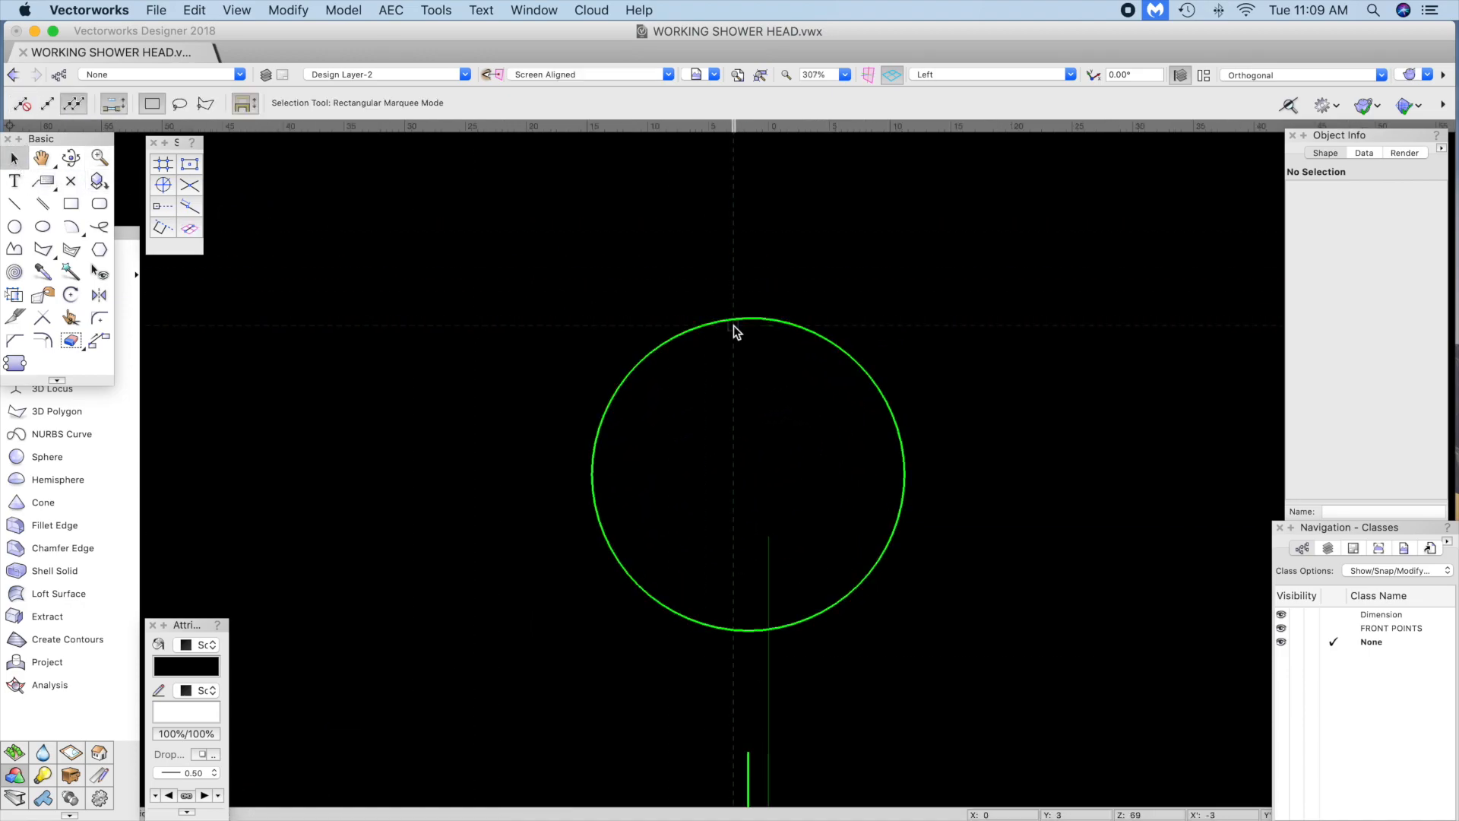
left_click(749, 317)
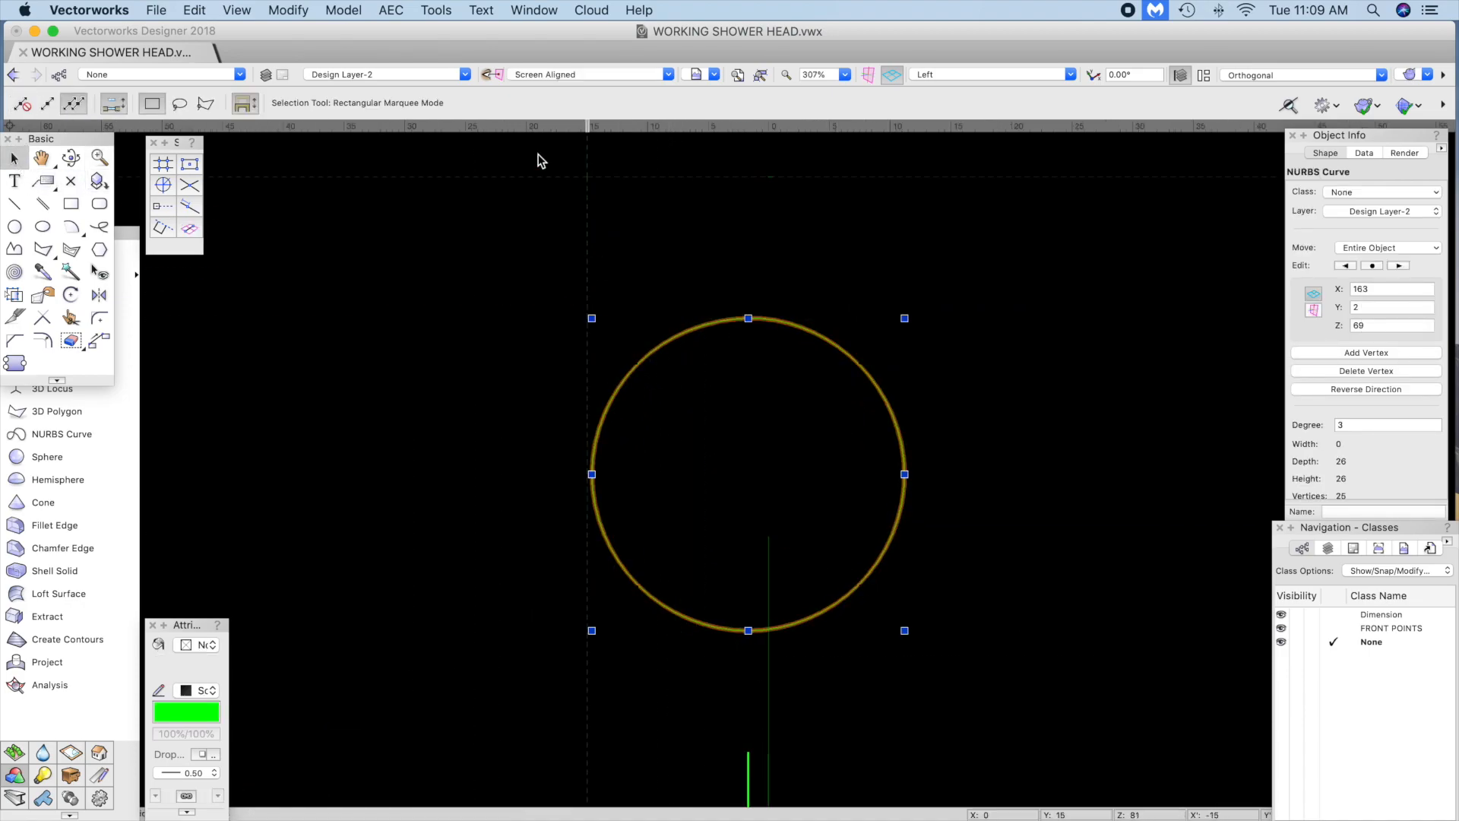
left_click(287, 11)
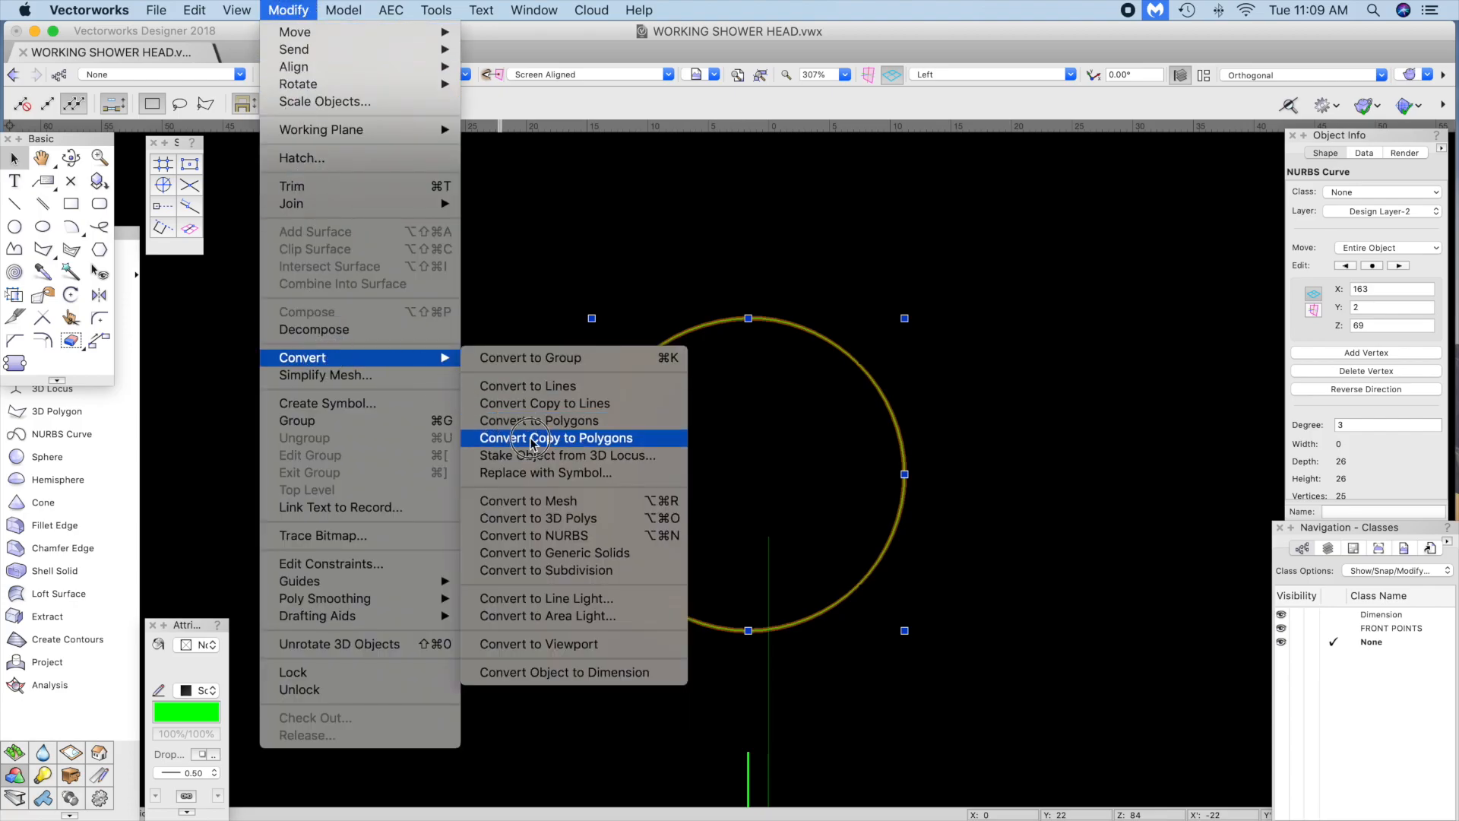
mouse_move(559, 535)
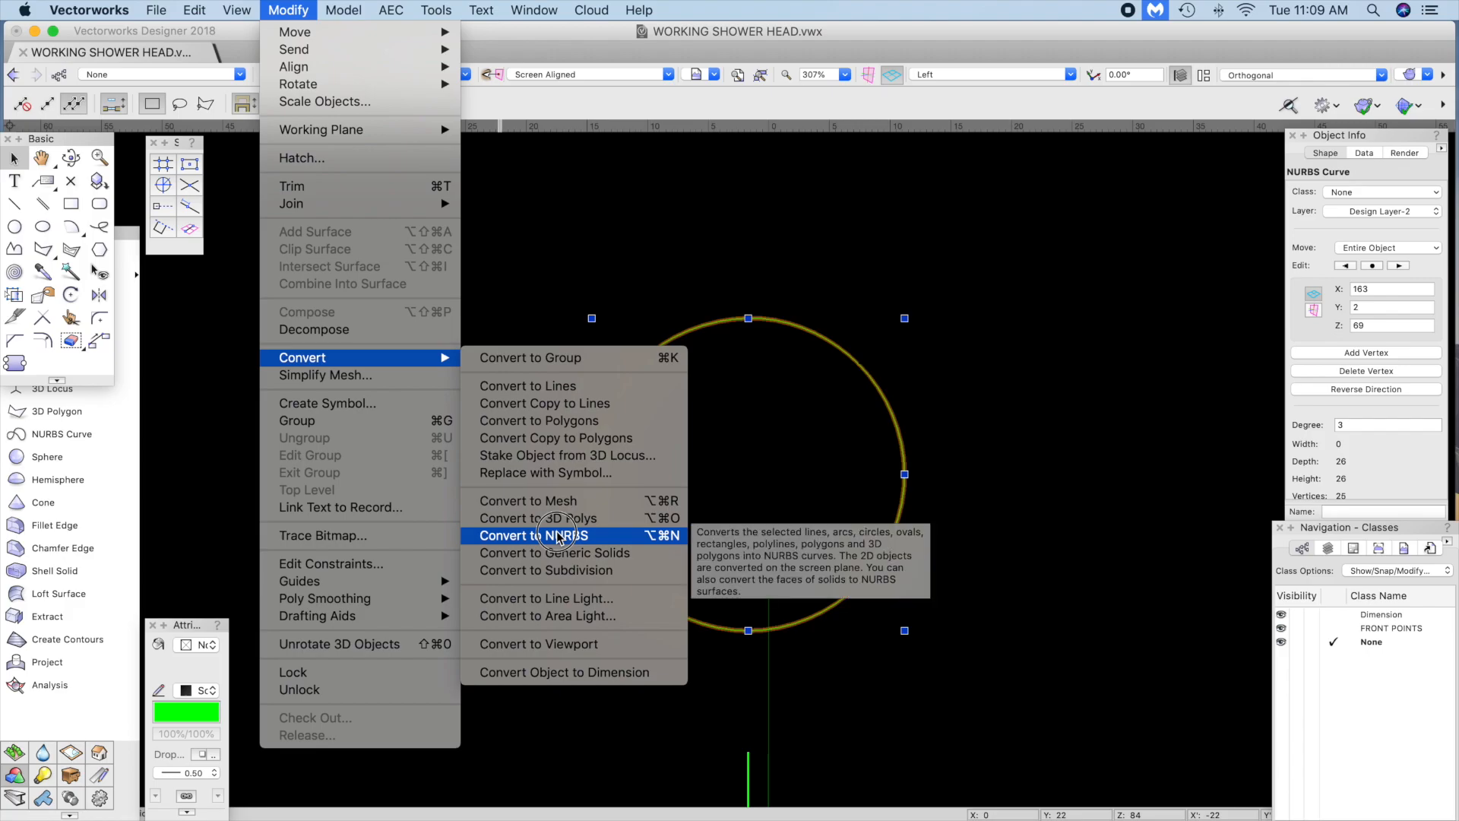
left_click(533, 535)
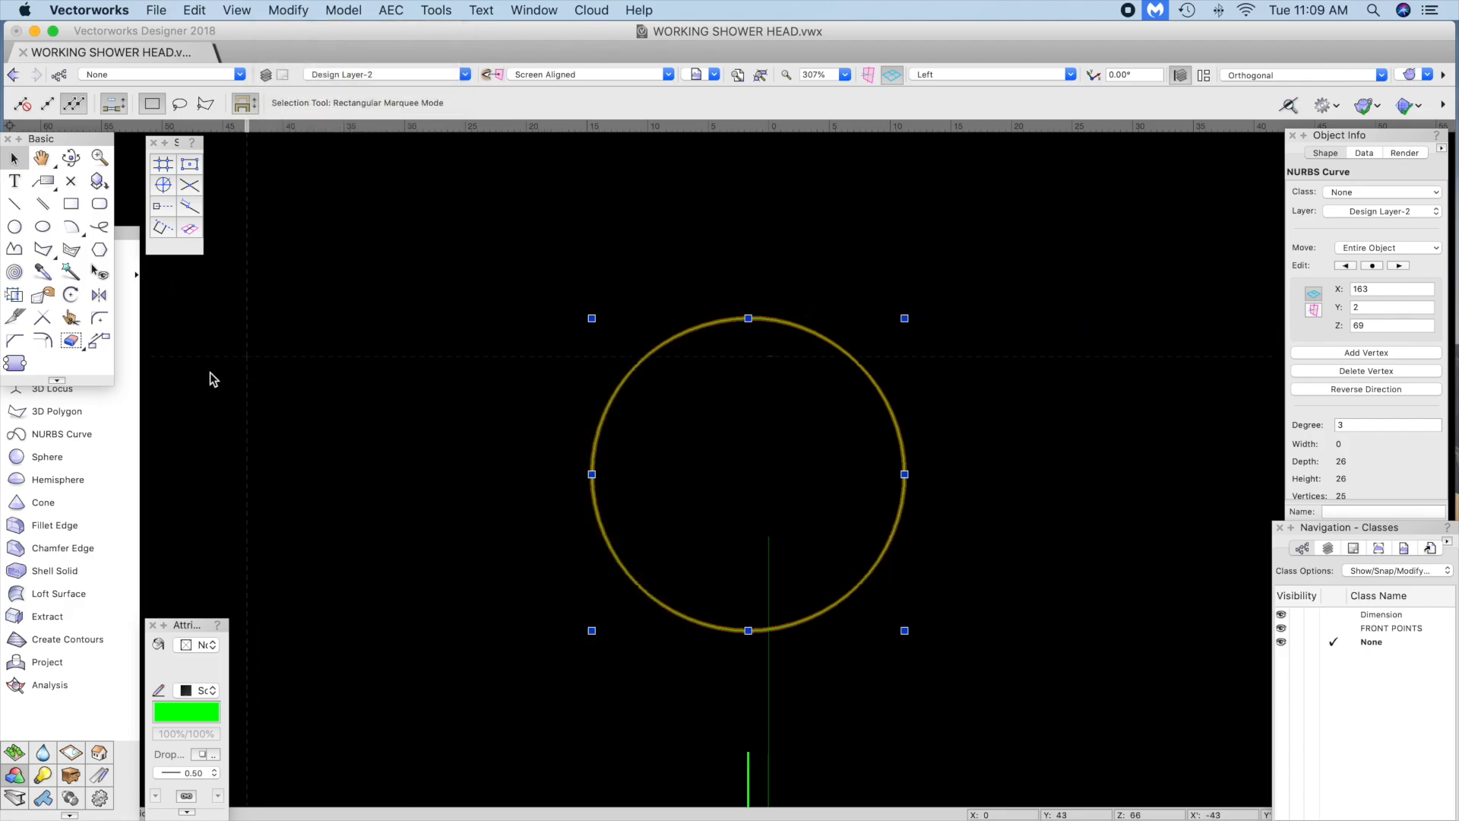
left_click(52, 388)
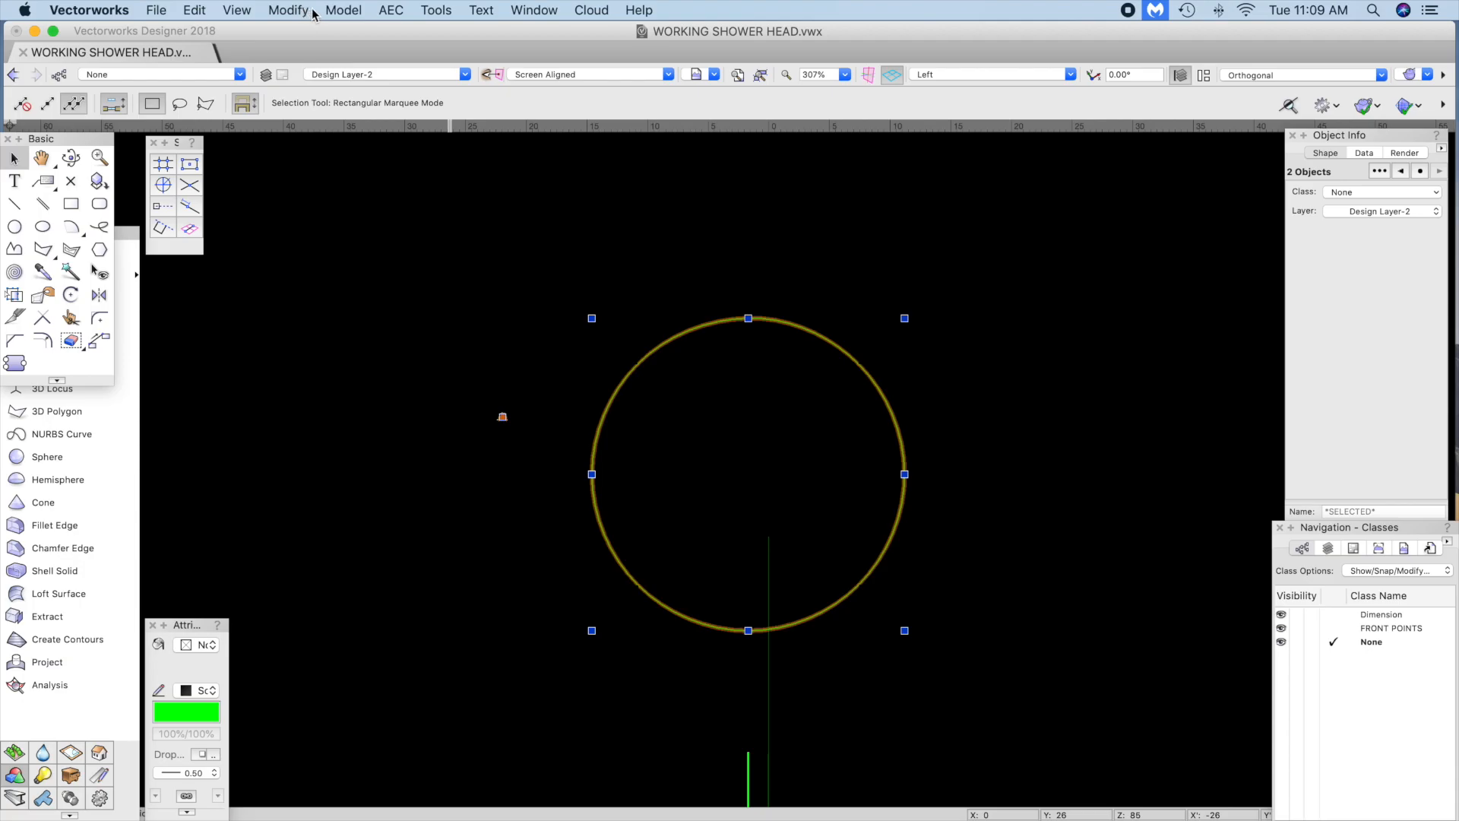
Step: Duplicate the circle profile along the center path with 24 copies
left_click(193, 11)
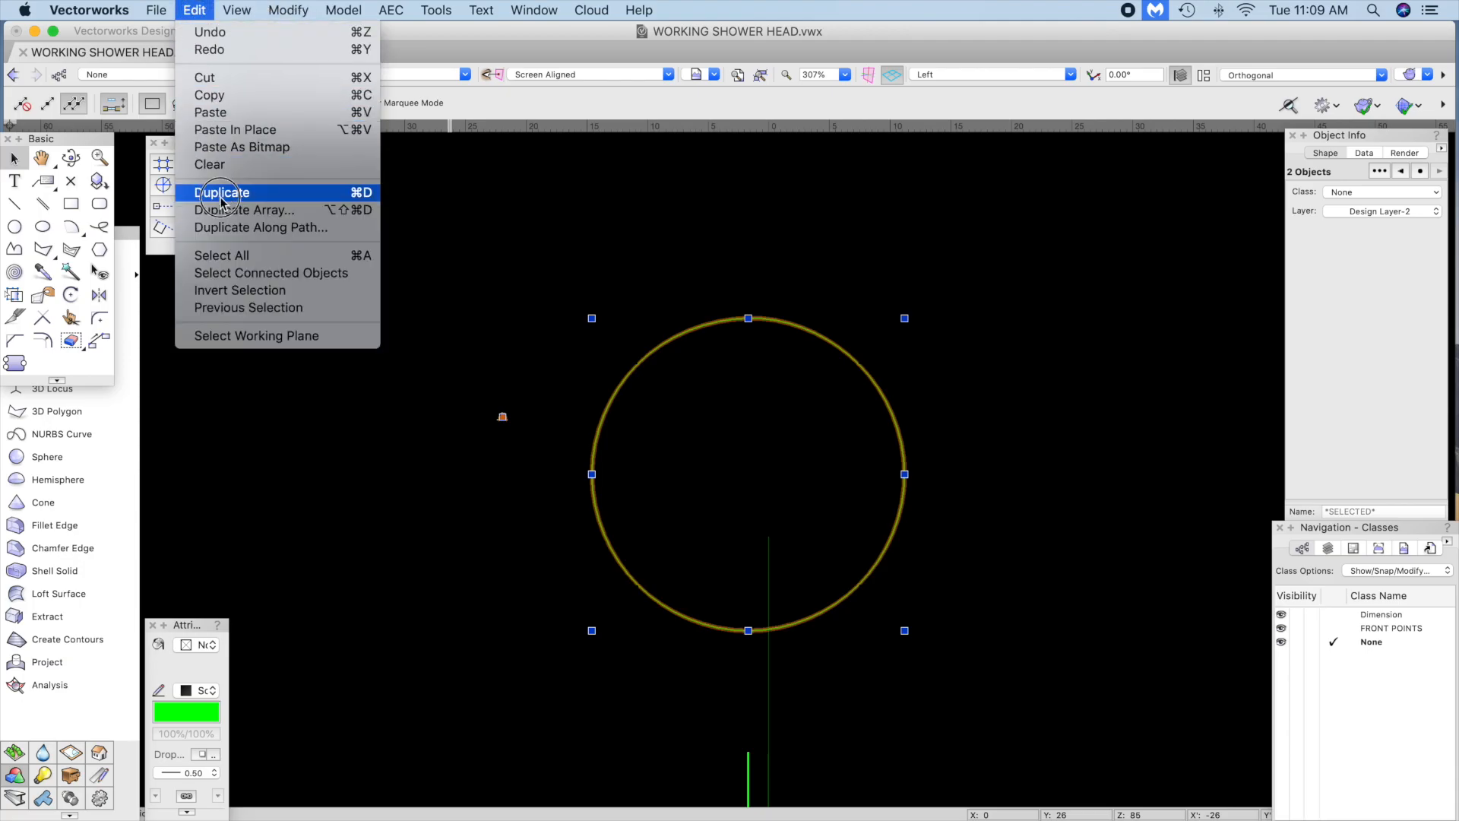
left_click(260, 226)
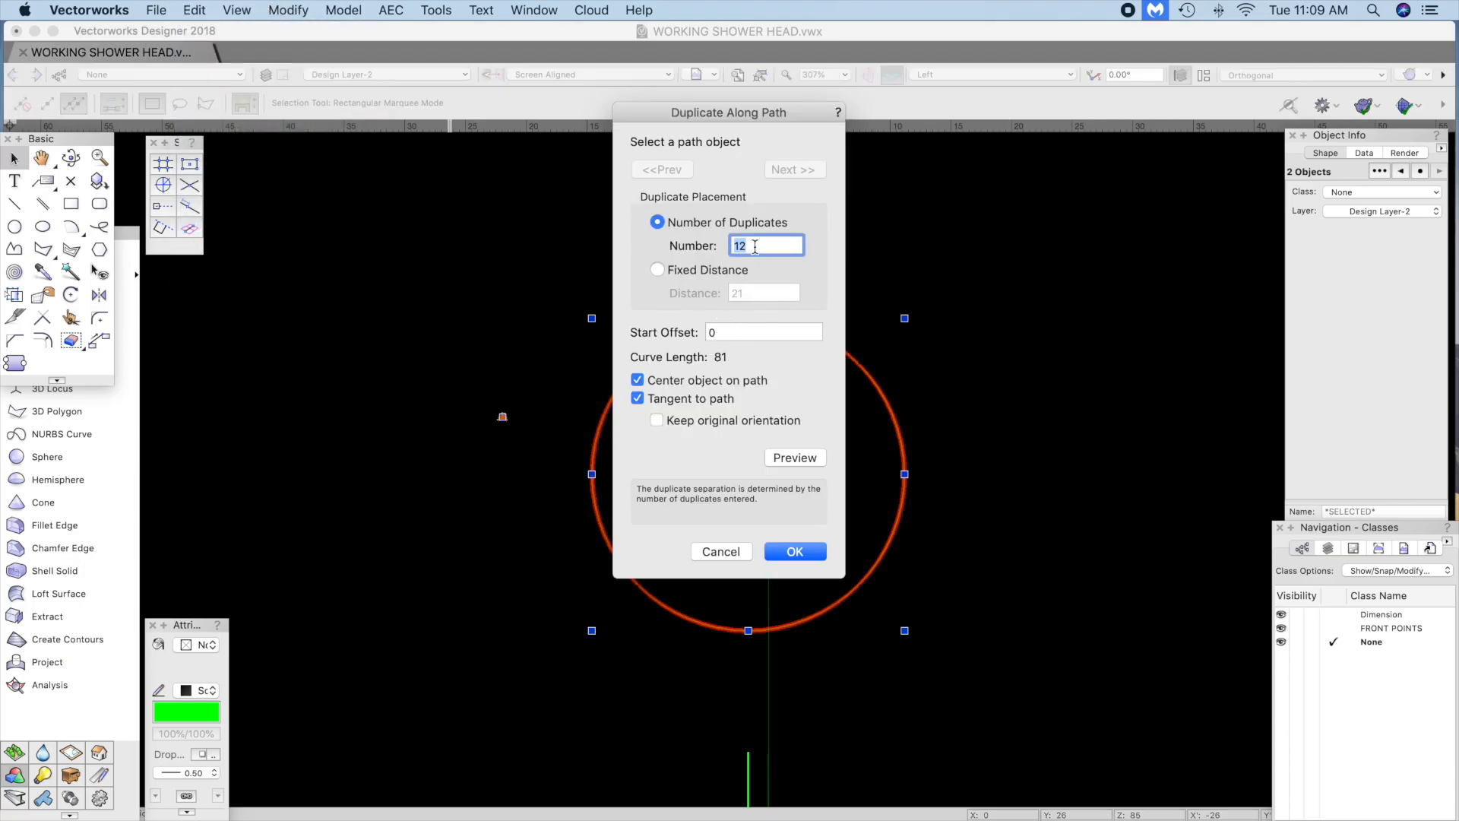
type("24")
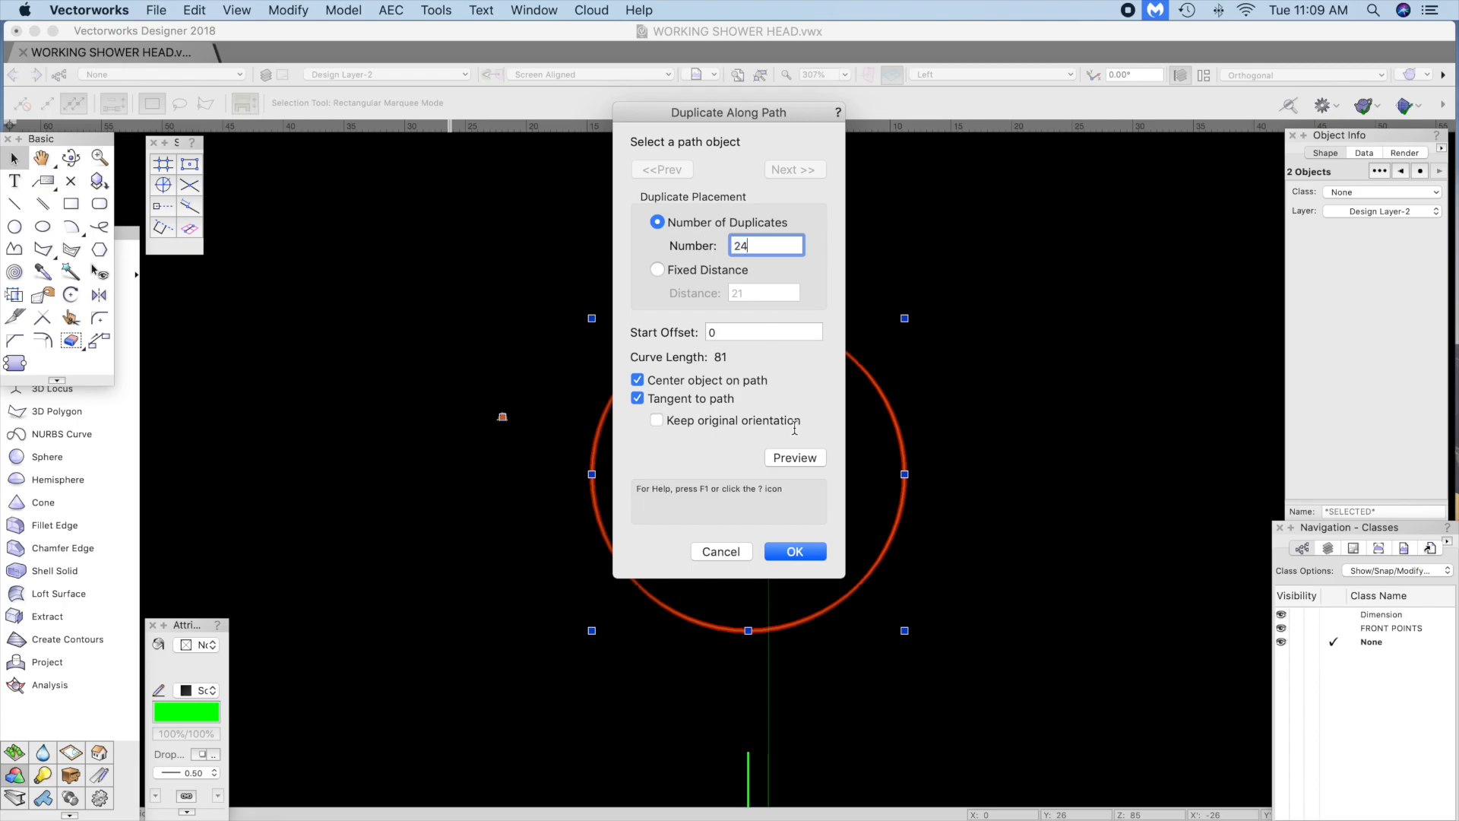
left_click(793, 550)
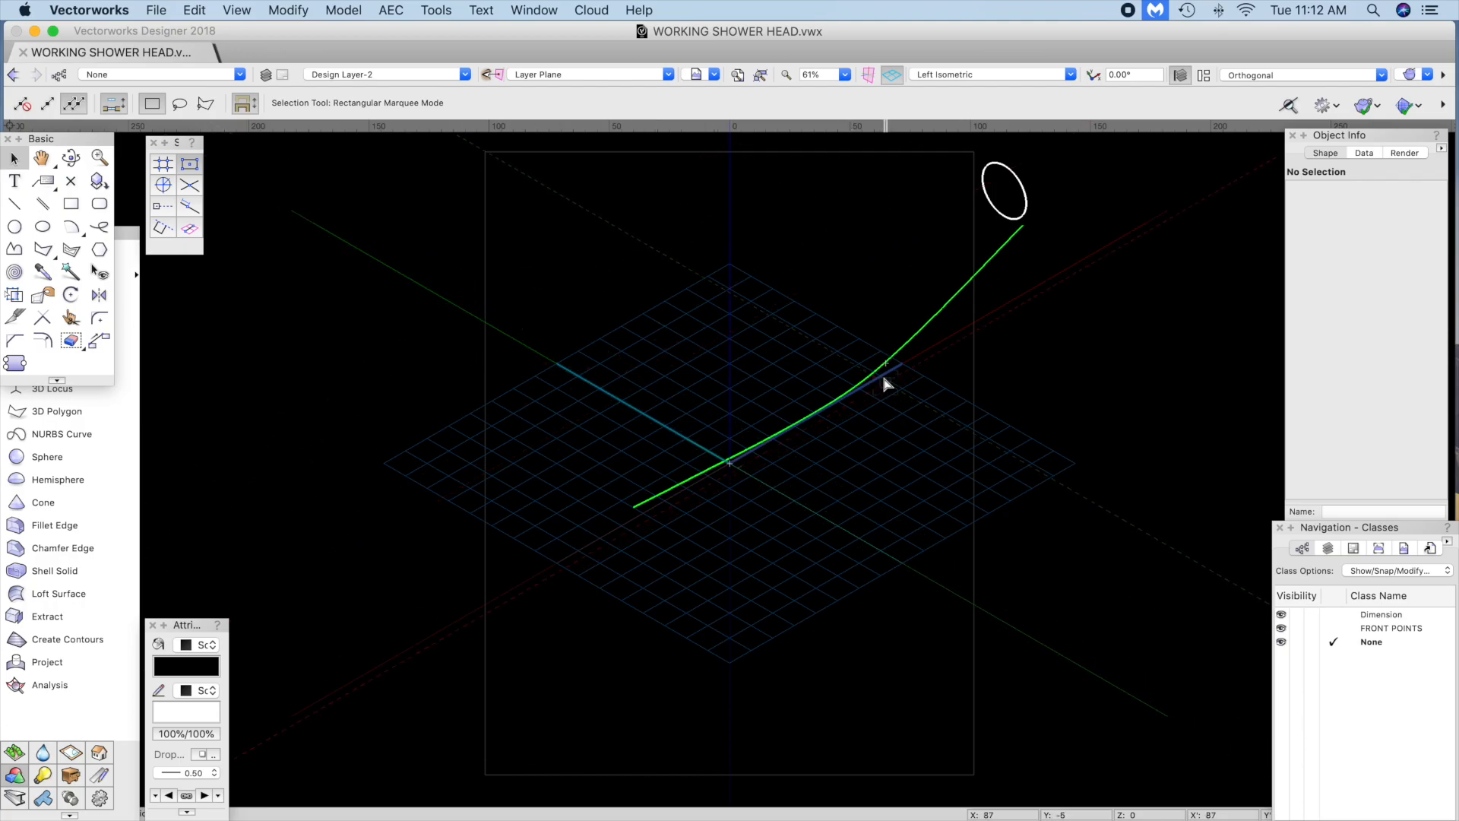
Step: Select the test polyline and ellipse and clear them from the drawing
left_click(885, 384)
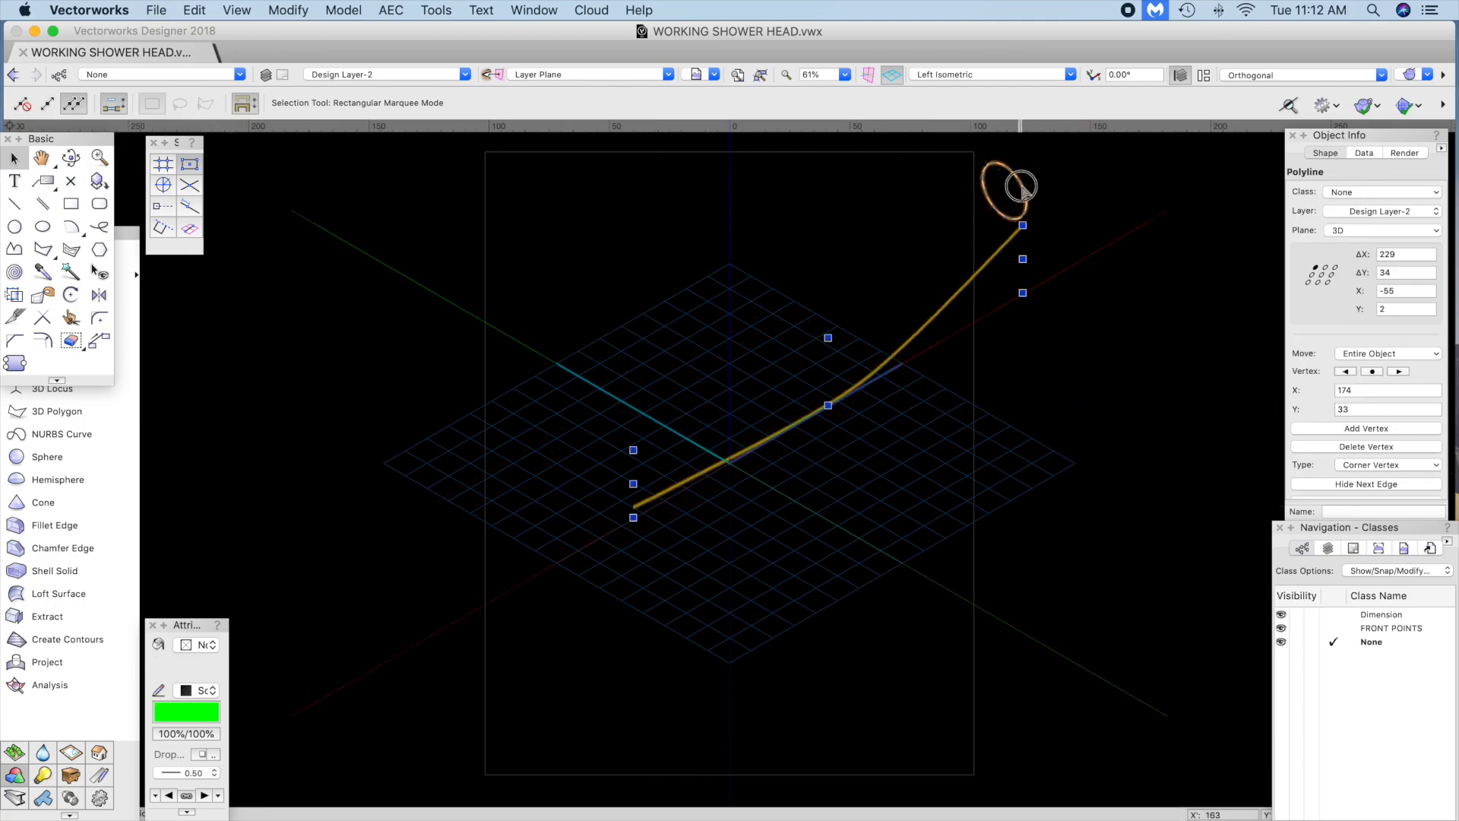
left_click(193, 11)
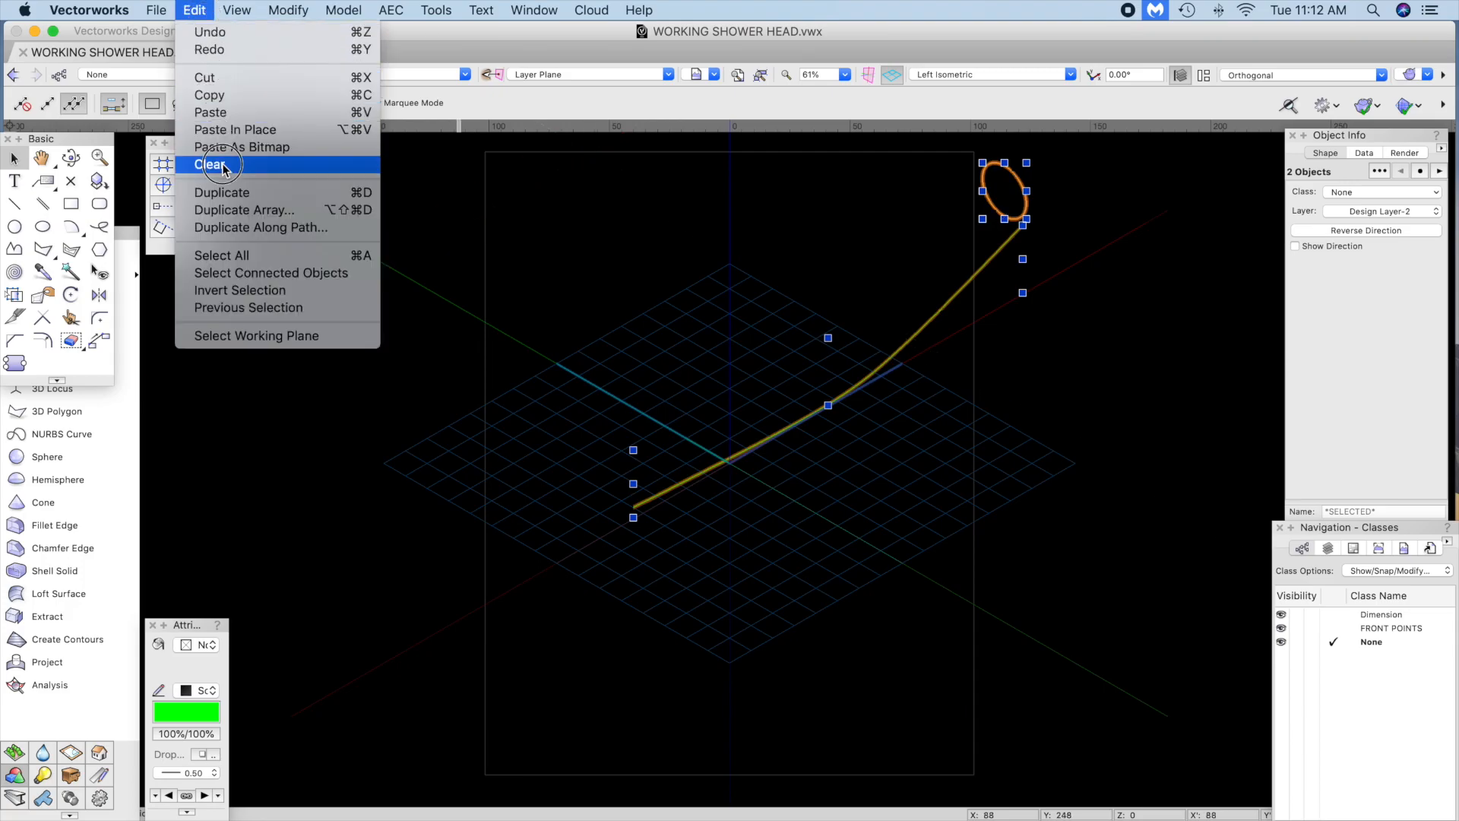
left_click(259, 226)
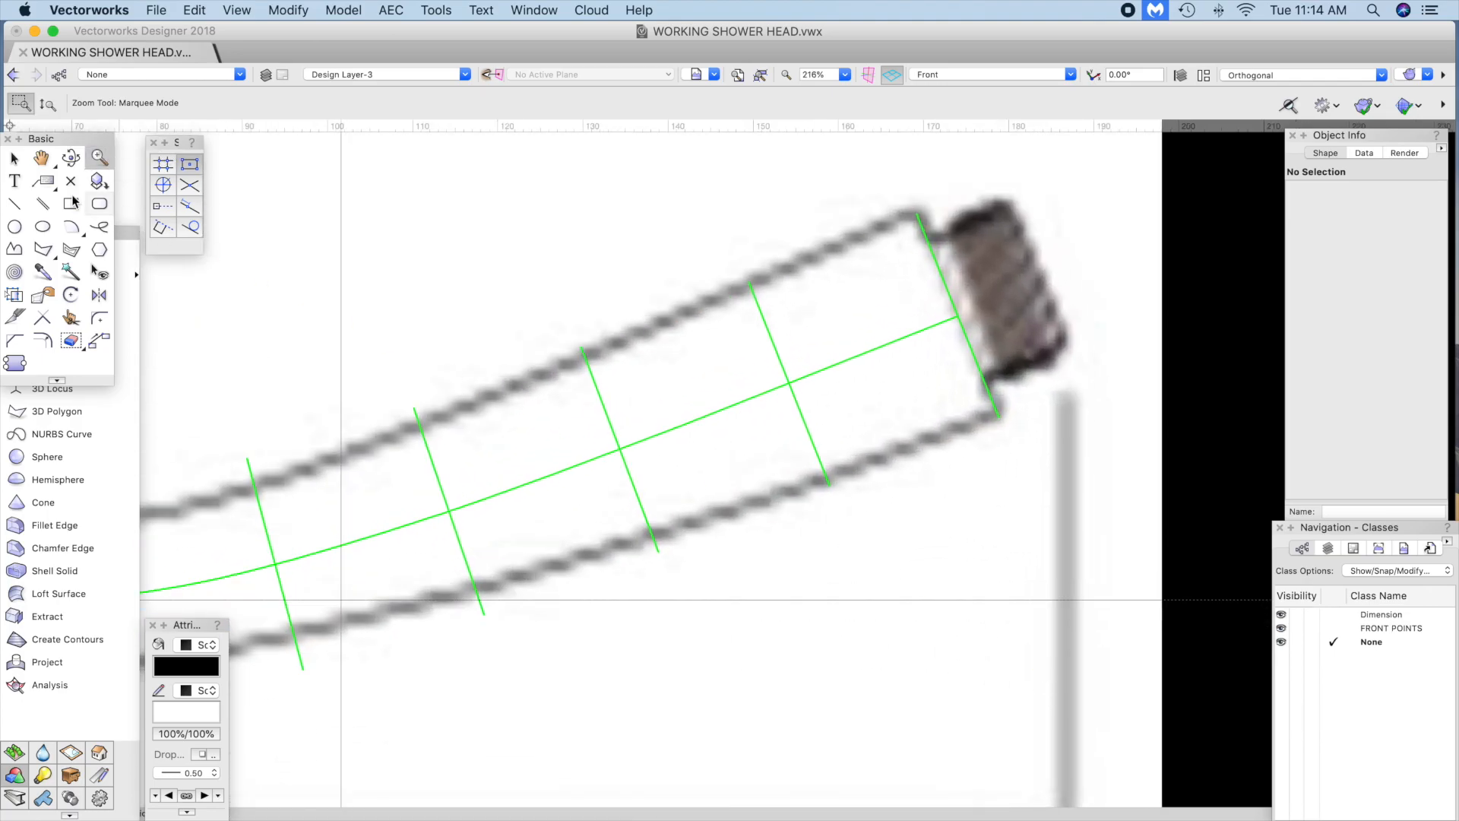
Step: Stretch a handle cross-section line's endpoint onto the sketch's lower outline edge
left_click(789, 381)
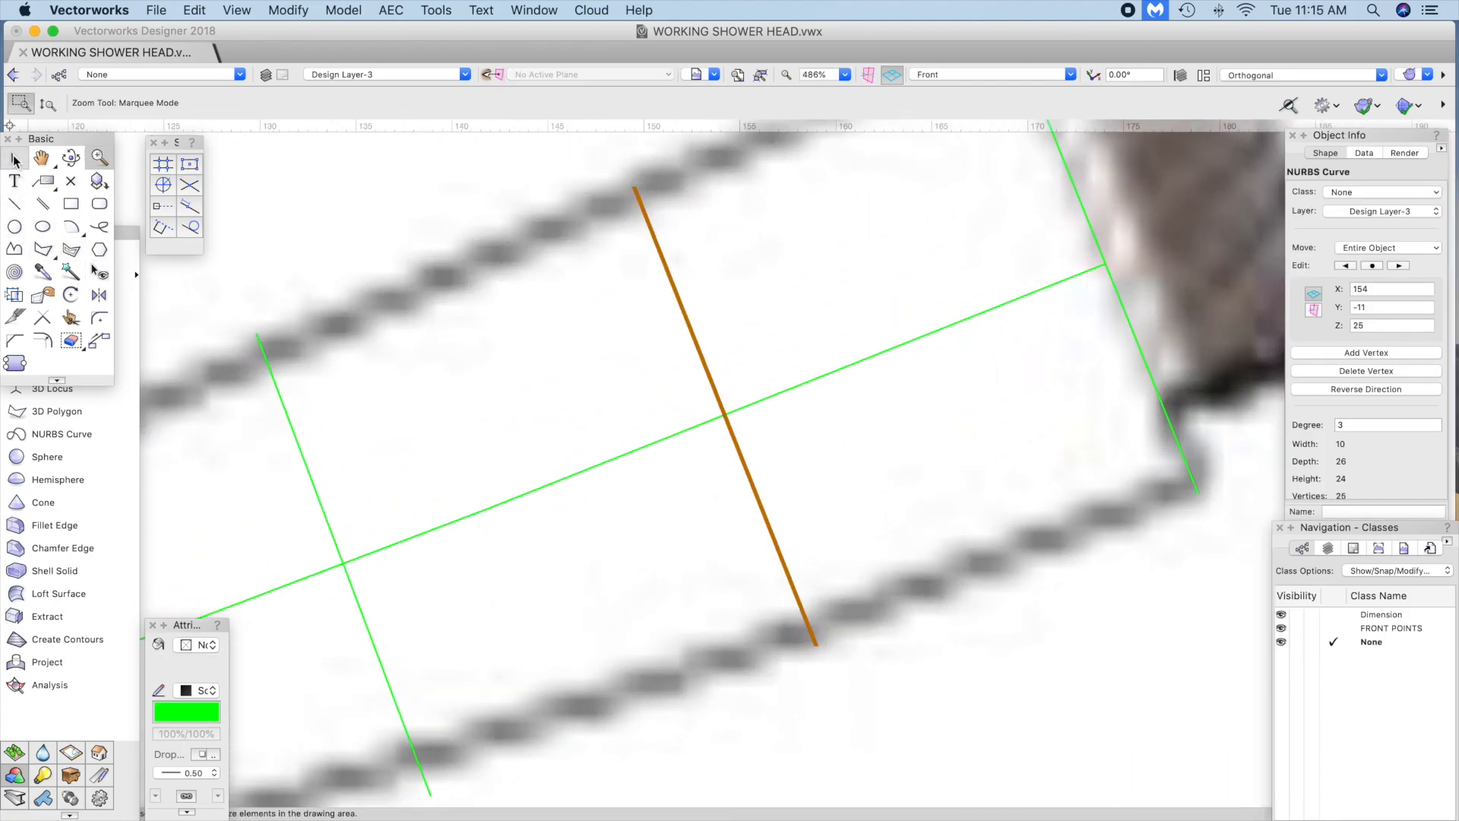
left_click(14, 156)
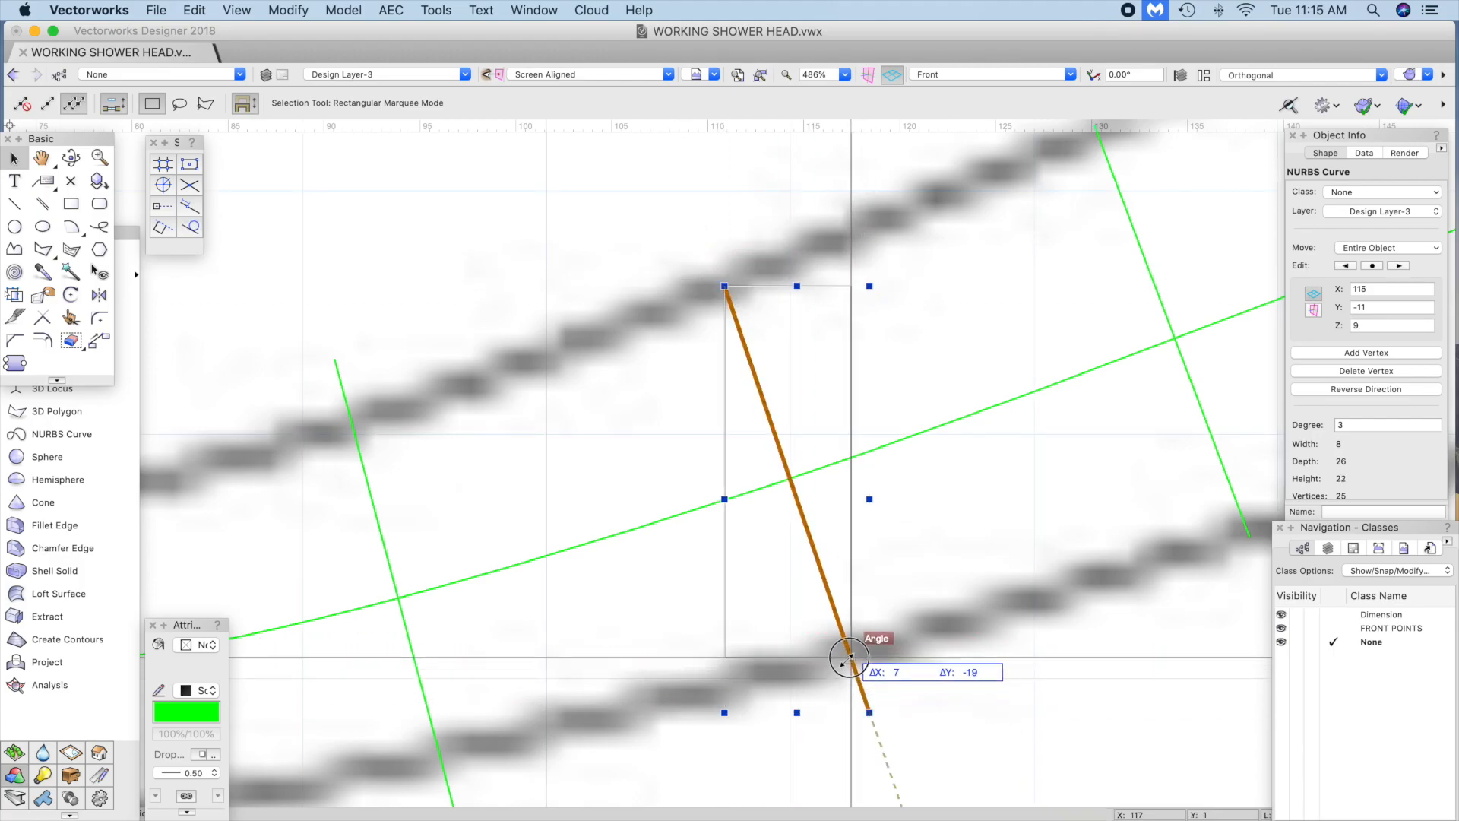
left_click_drag(845, 658, 342, 425)
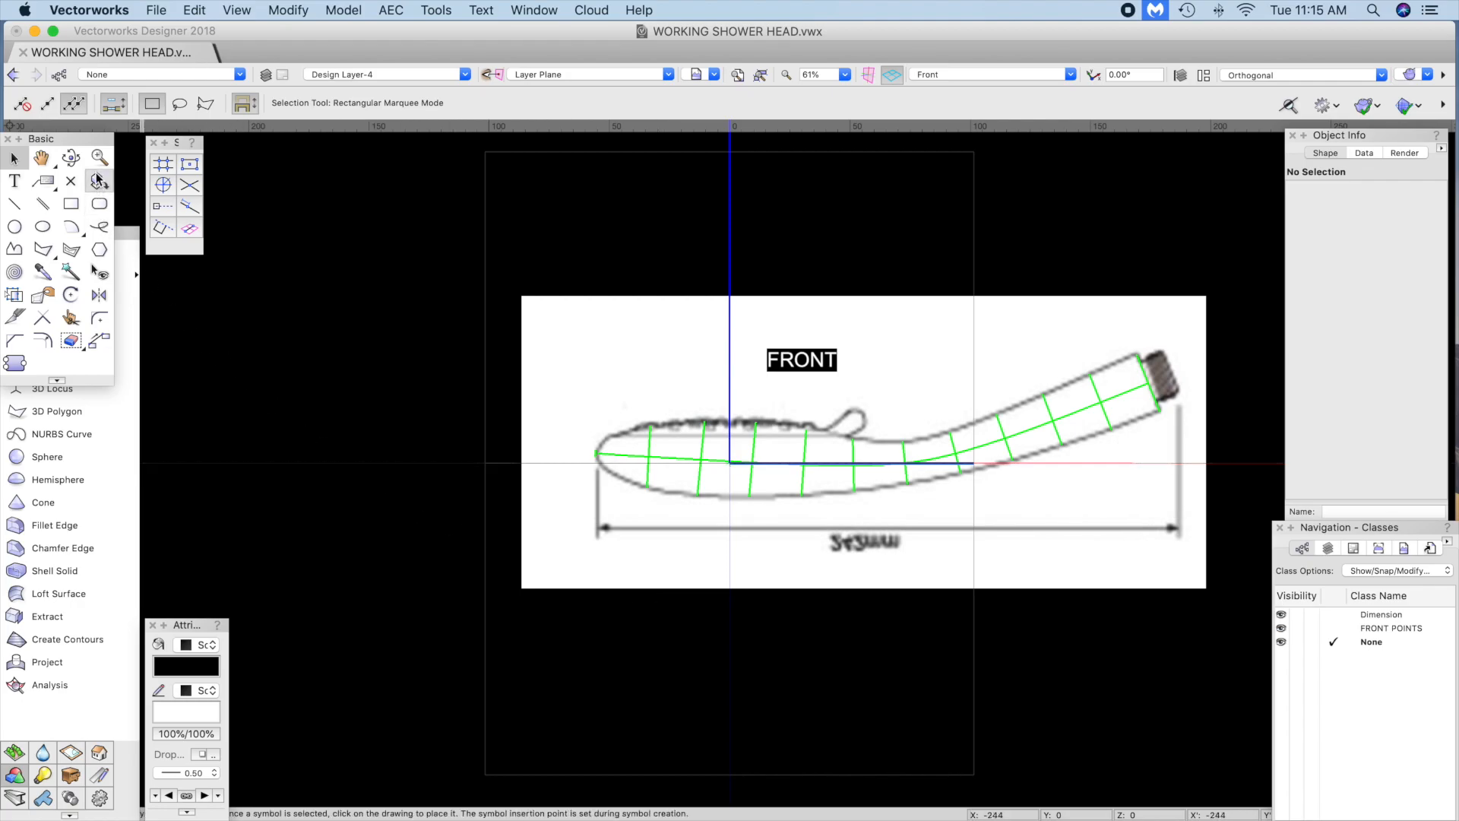
Step: Scale the nose-tip profile line symmetrically by factor 0.1 via Scale Objects
left_click(98, 157)
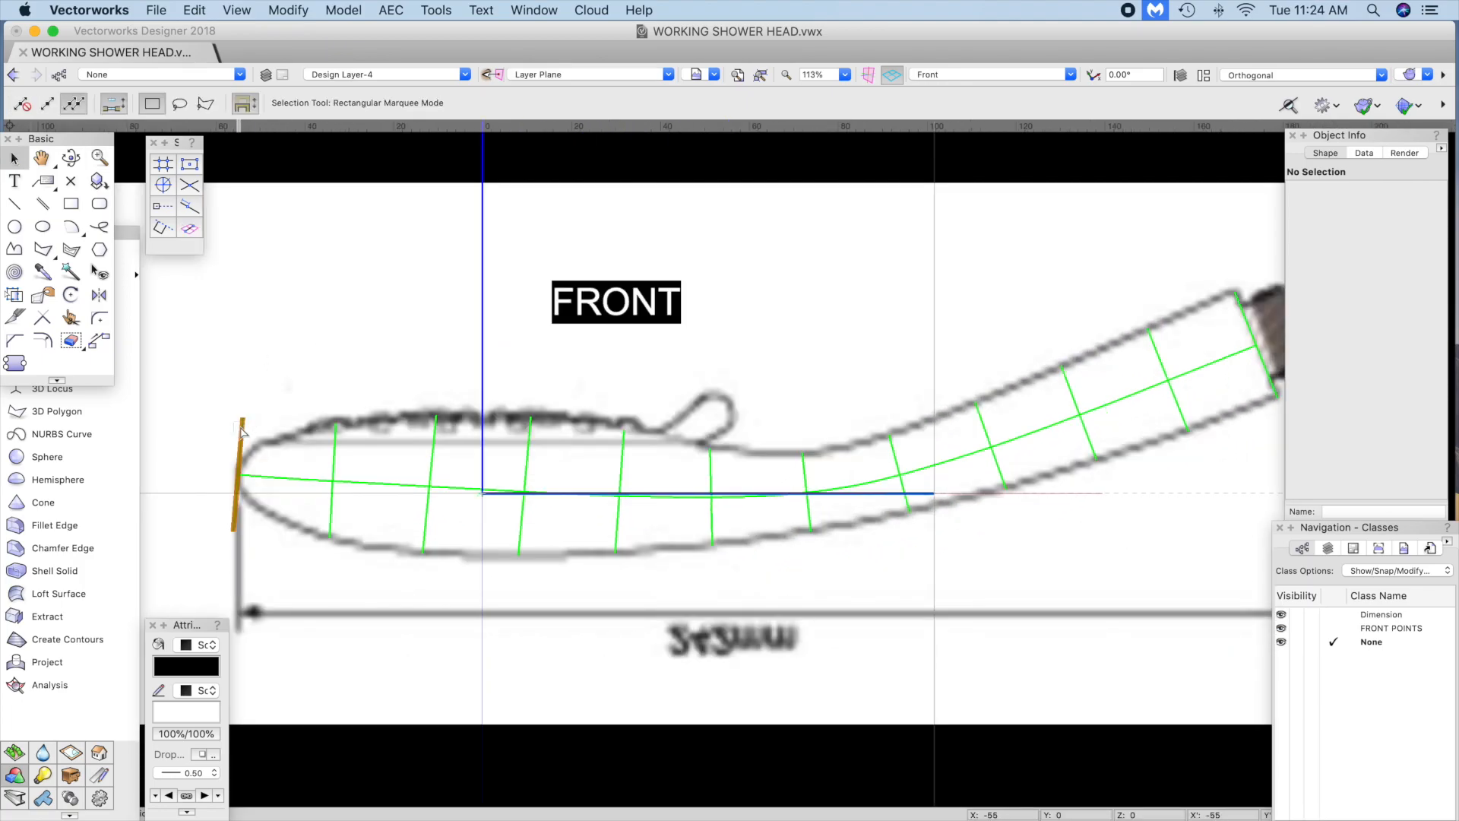
left_click(237, 474)
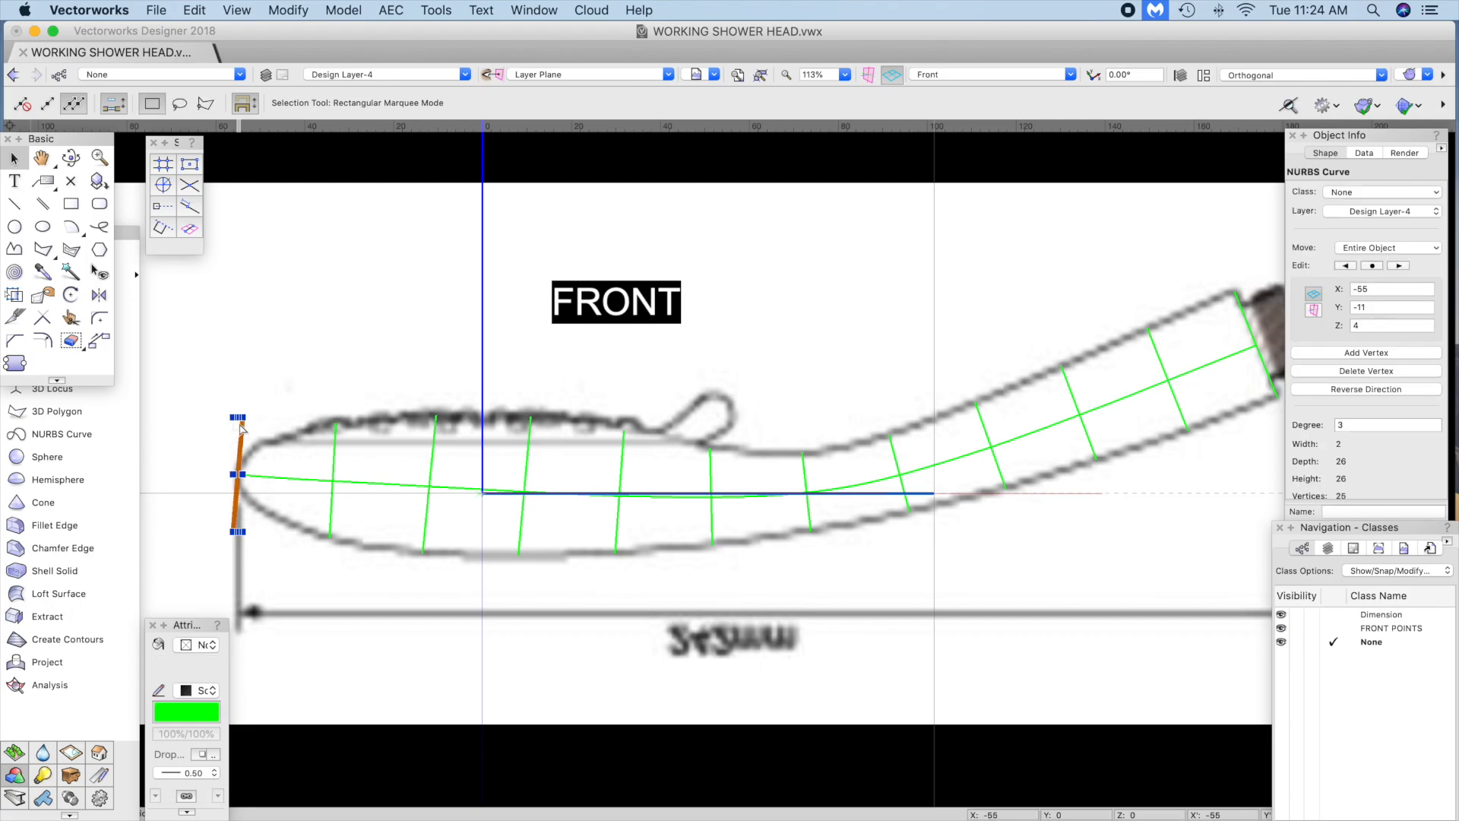
left_click(287, 11)
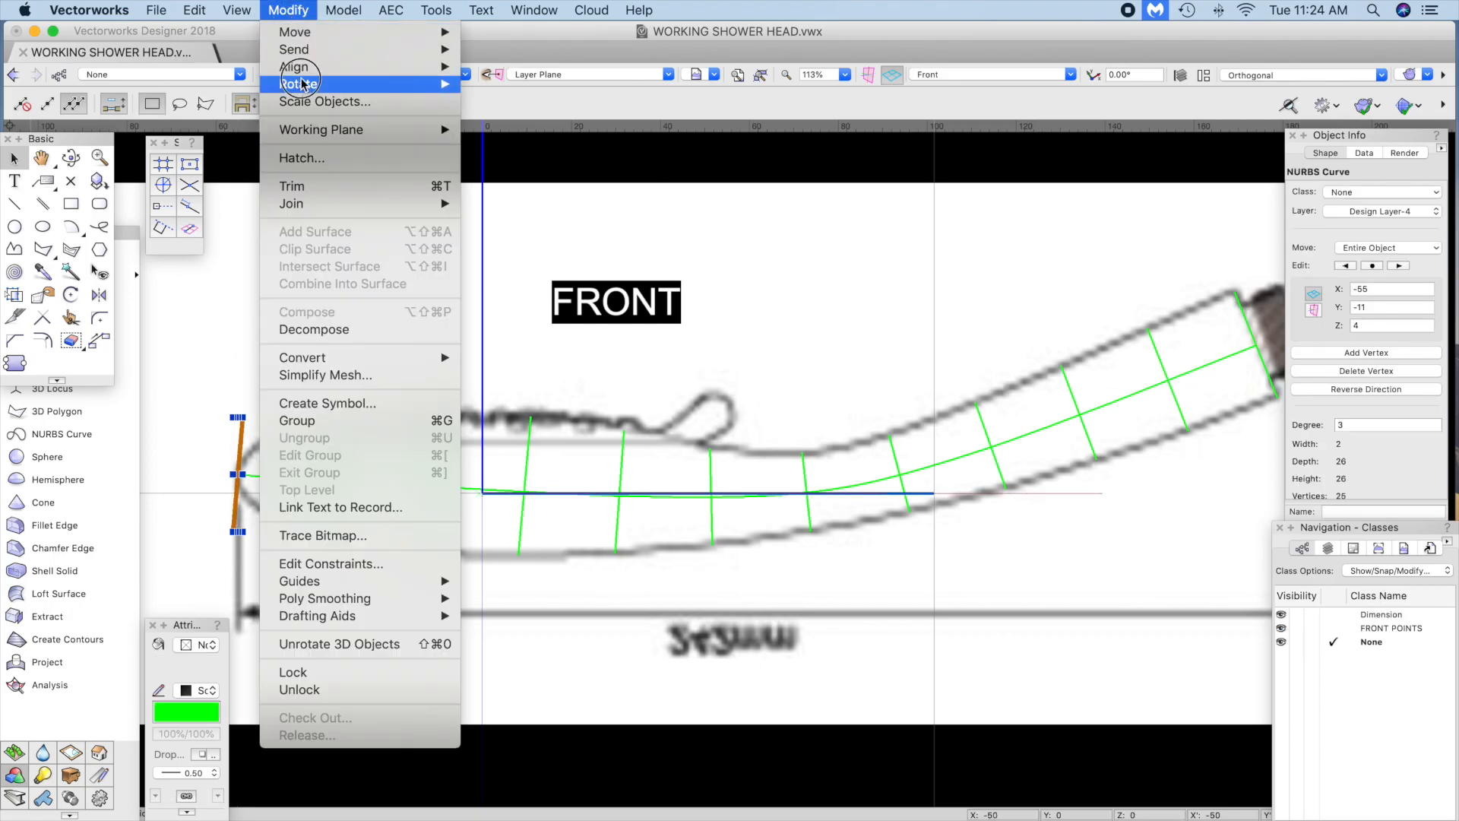
left_click(324, 102)
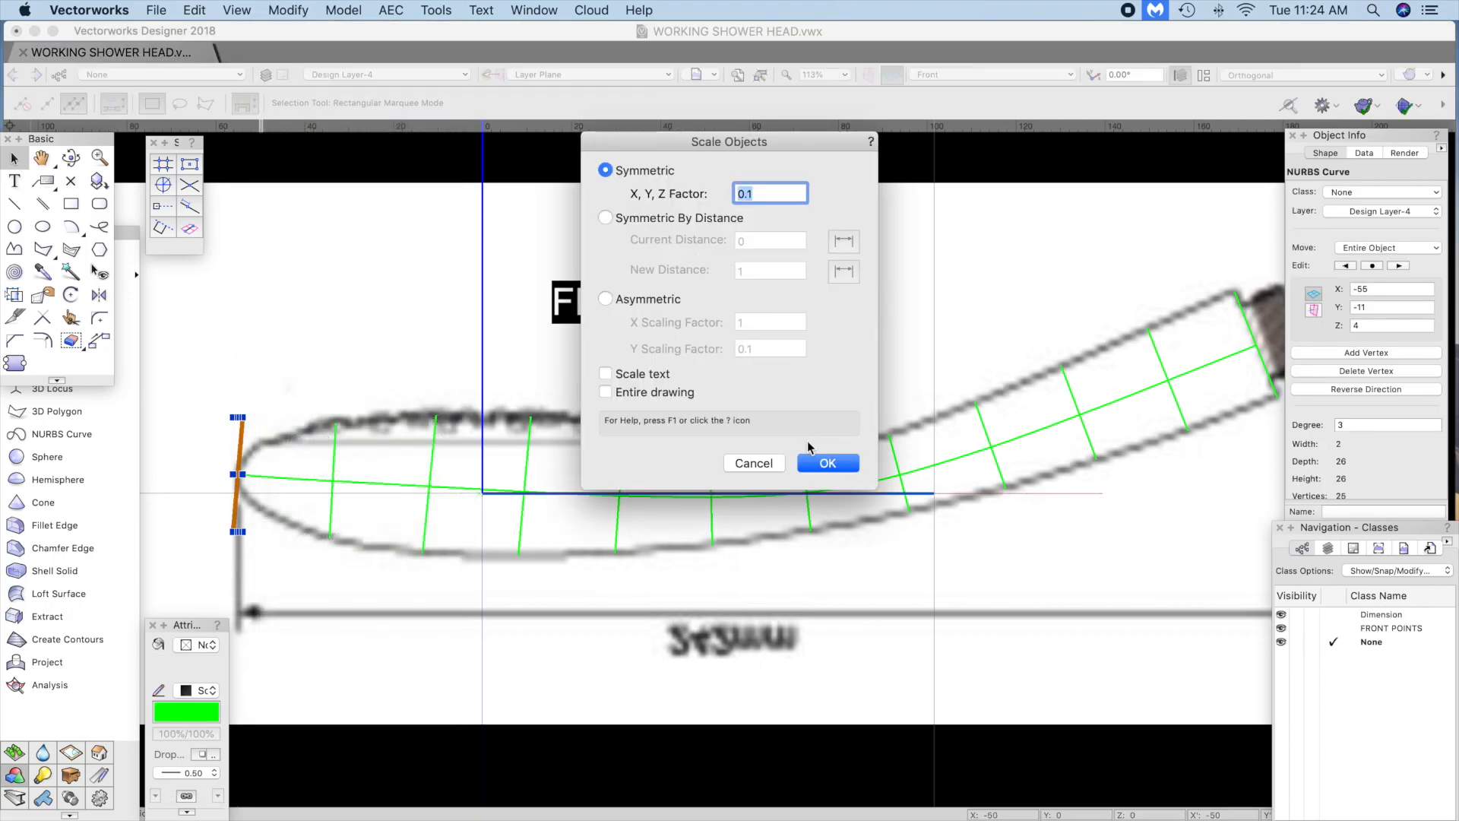
left_click(825, 462)
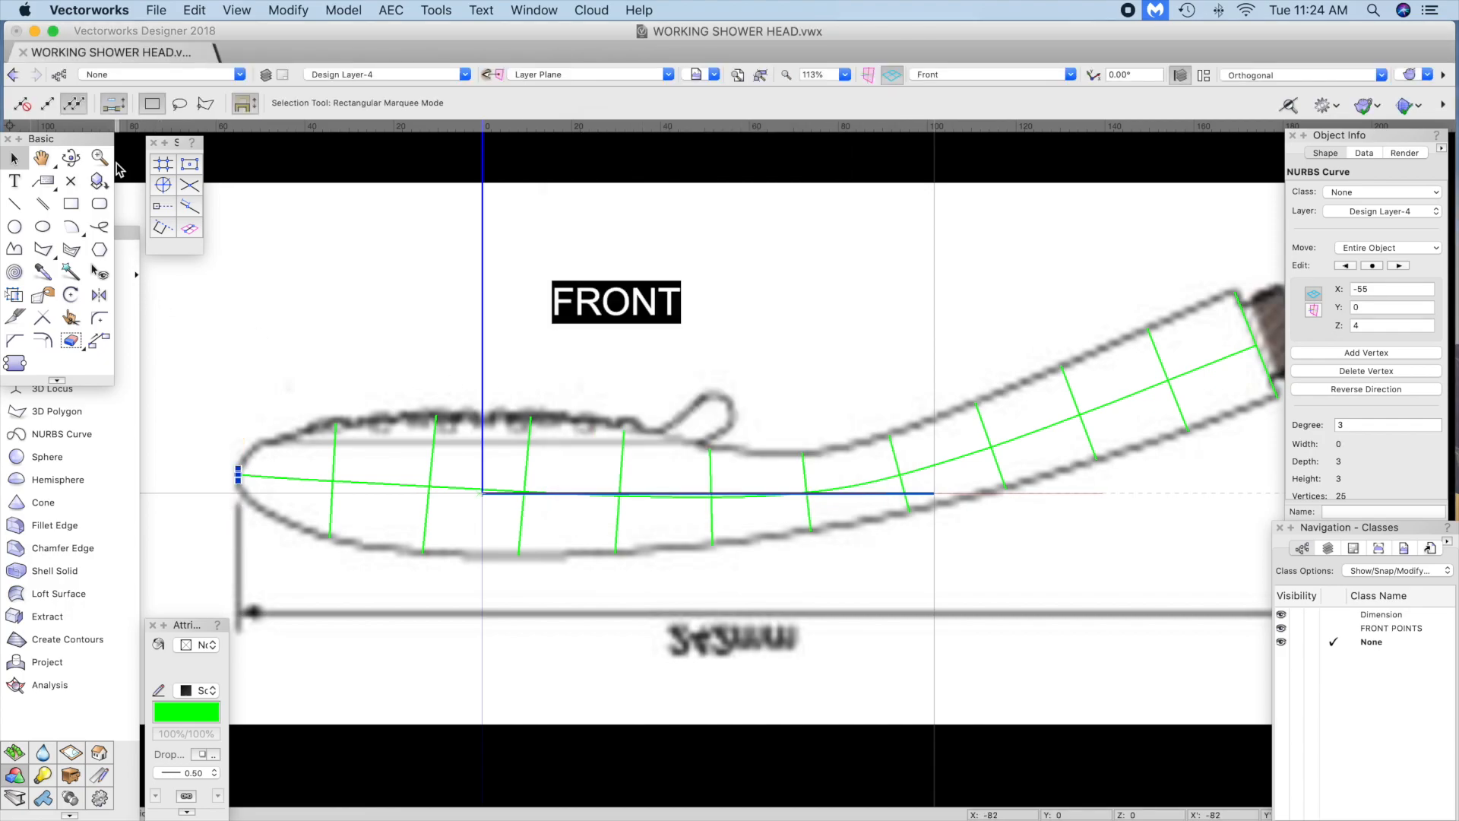
left_click(101, 157)
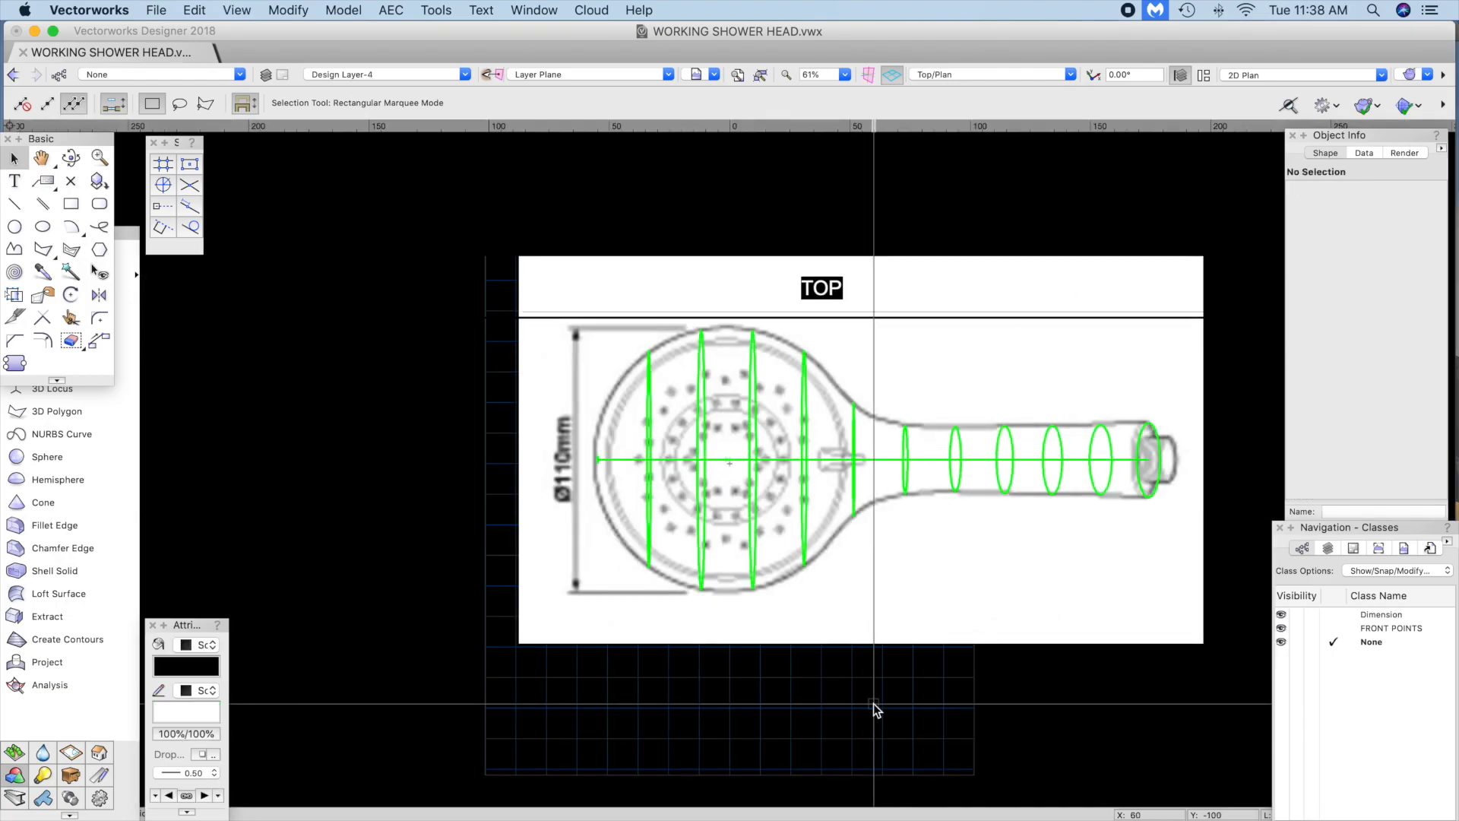
Step: Switch to Left Isometric to see the ring profiles standing along the center path
left_click(989, 75)
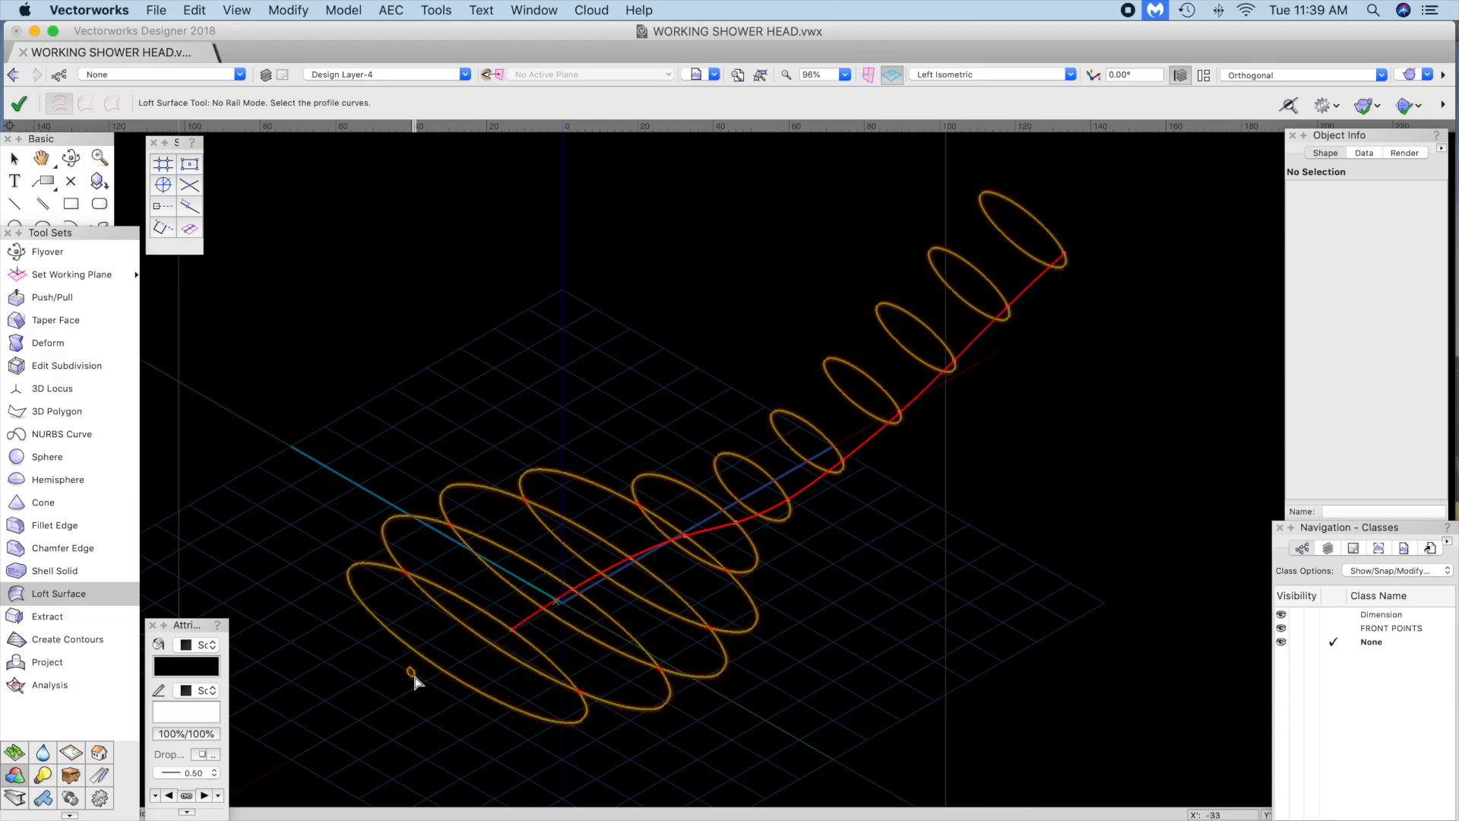
Step: Finish picking profiles and loft a solid body at 0 percent alignment, keeping curves
left_click(417, 679)
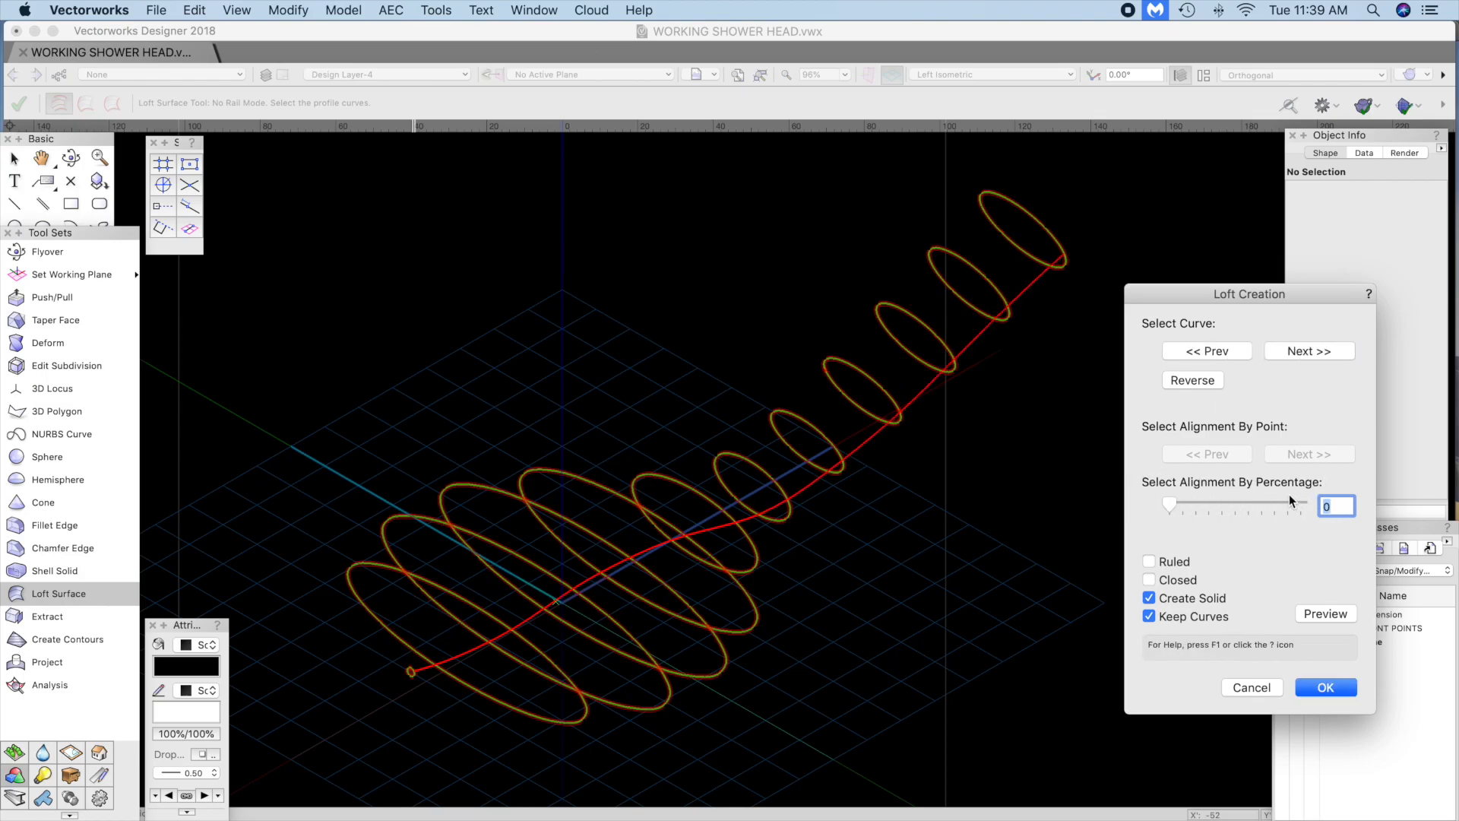
left_click(1307, 351)
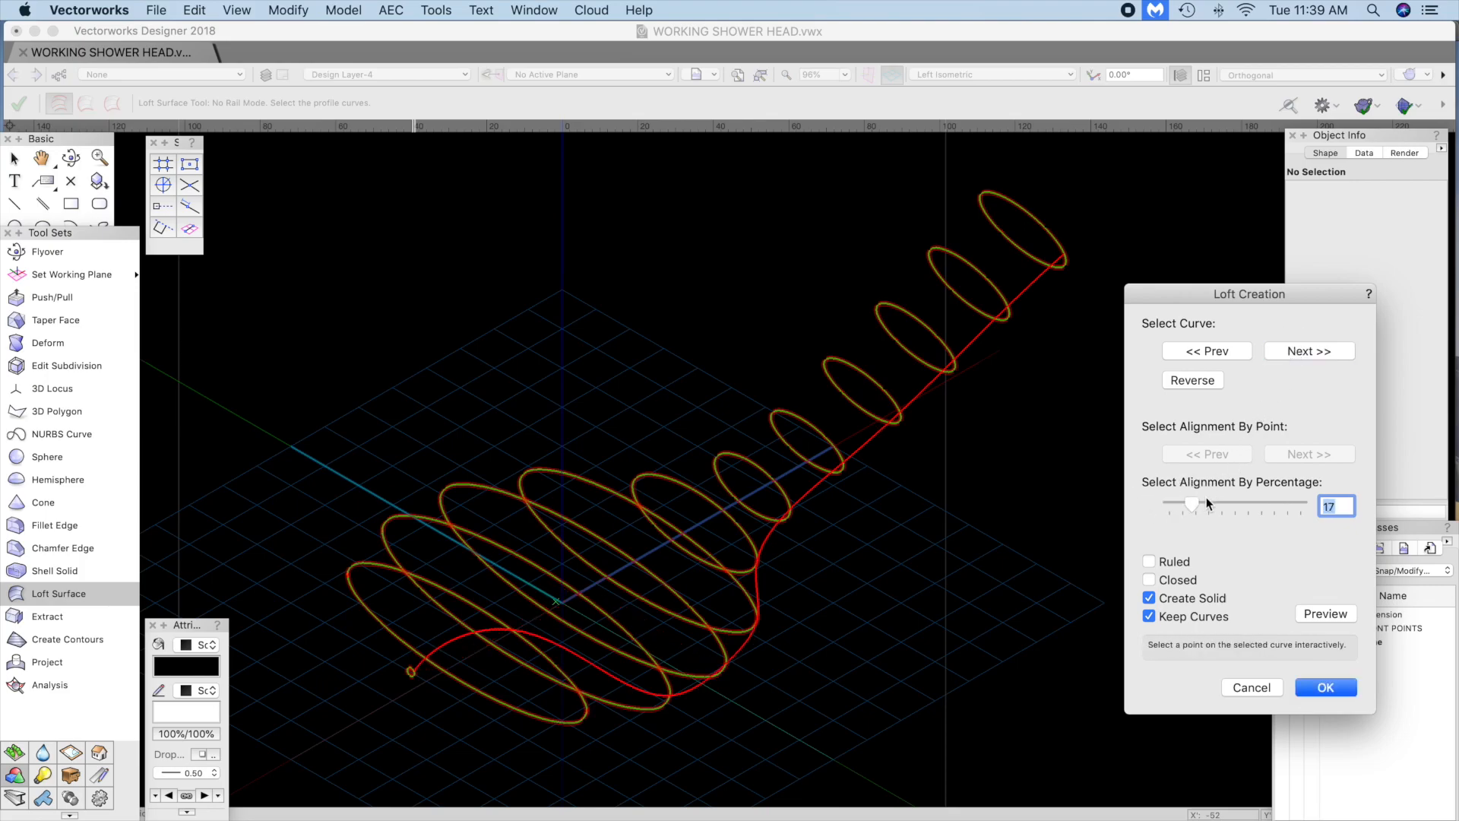
left_click_drag(1196, 503, 1164, 503)
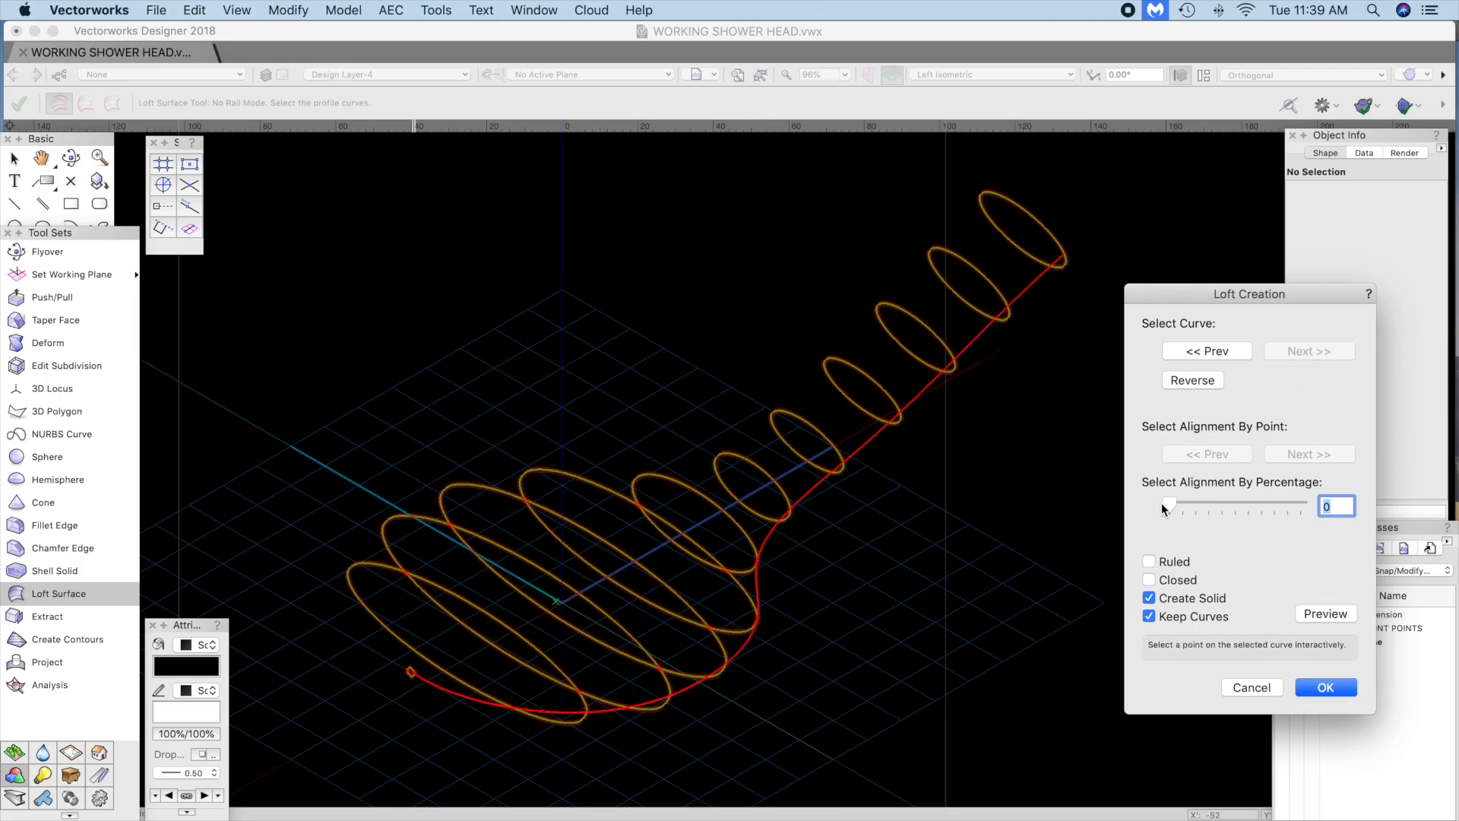
left_click(1325, 687)
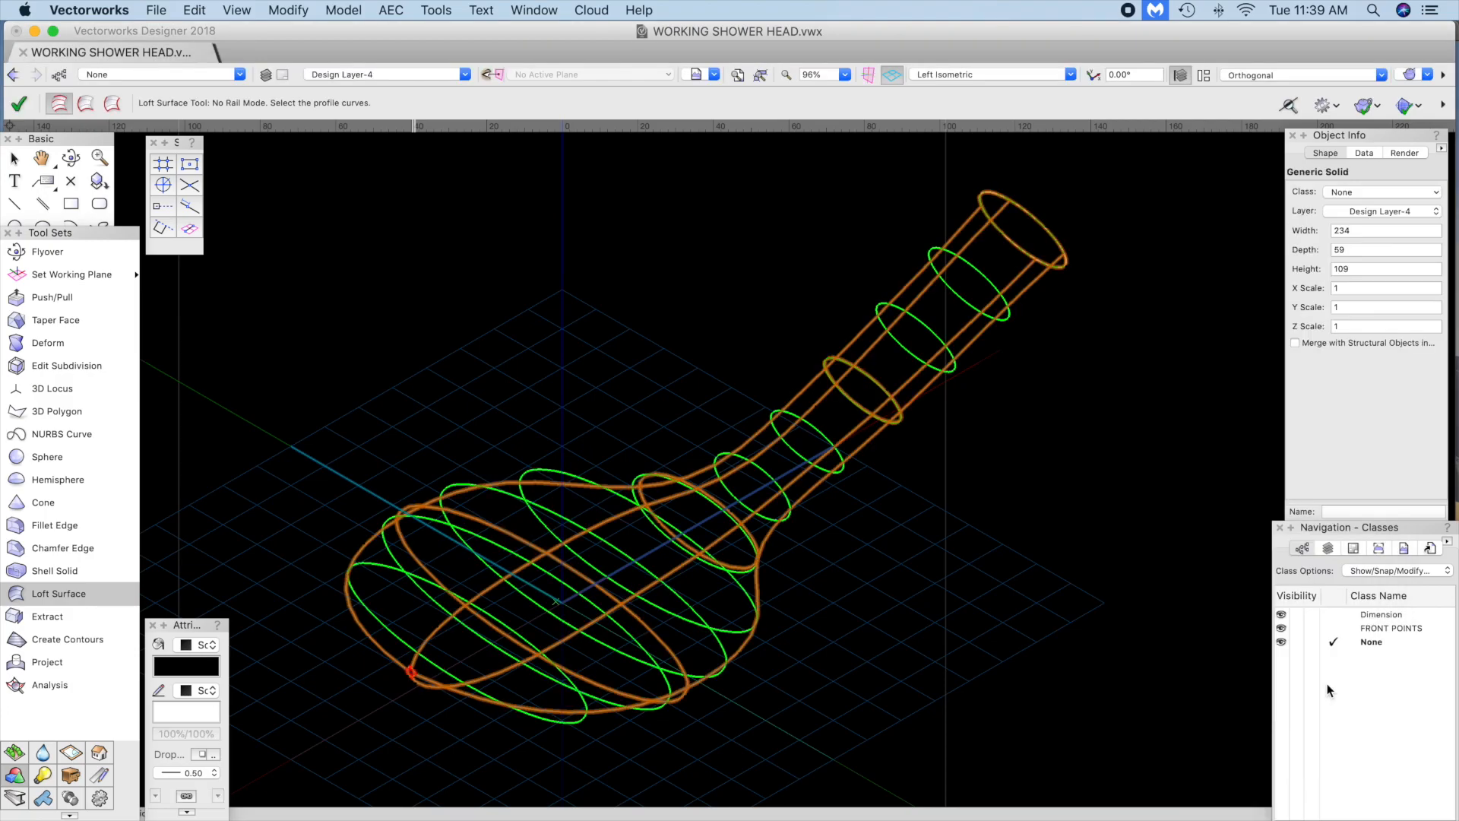
left_click(14, 158)
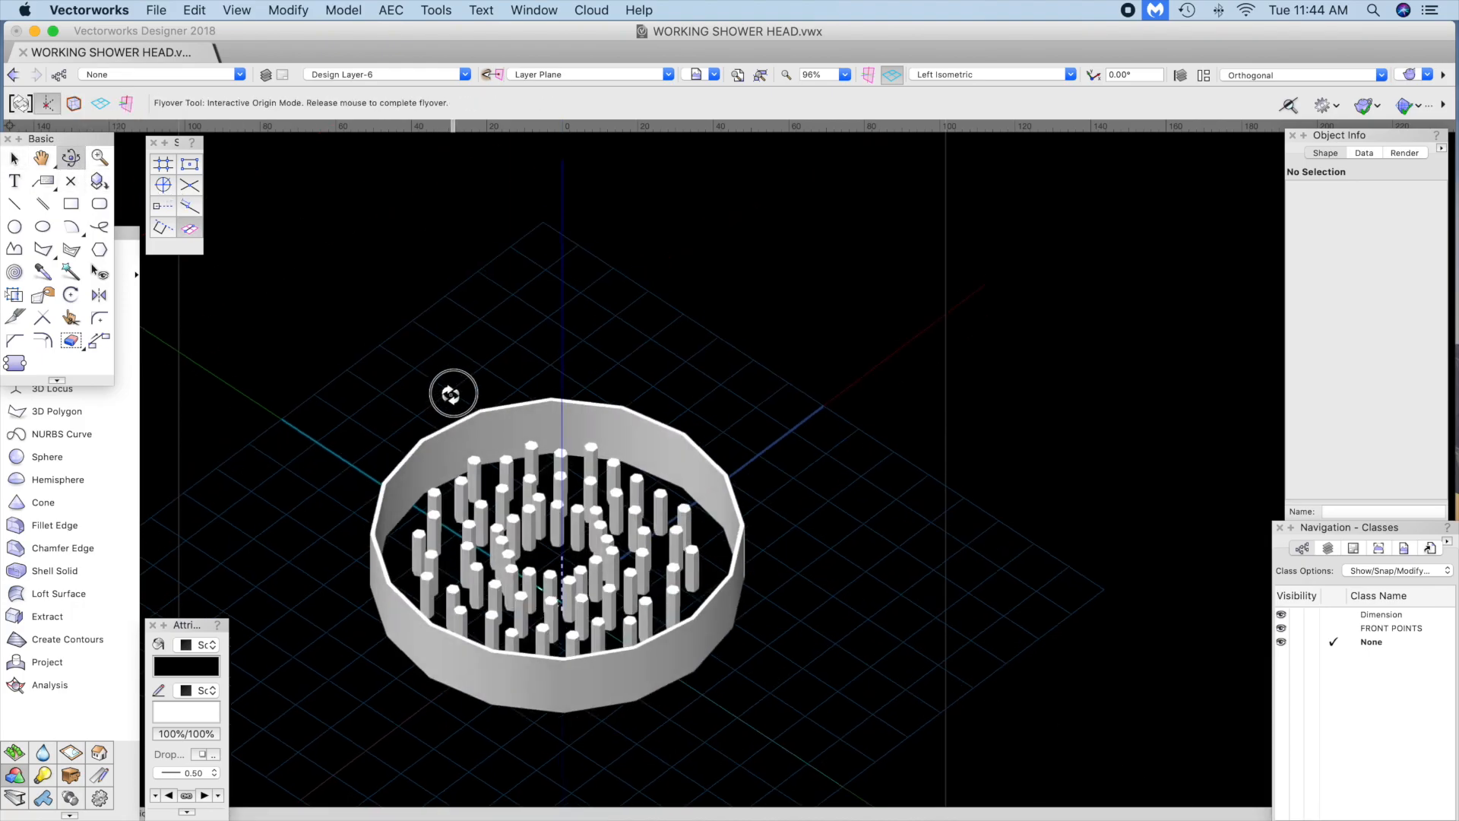
Step: Orbit the view with Flyover to look down onto the head disk's nozzle pins
left_click_drag(453, 391, 479, 409)
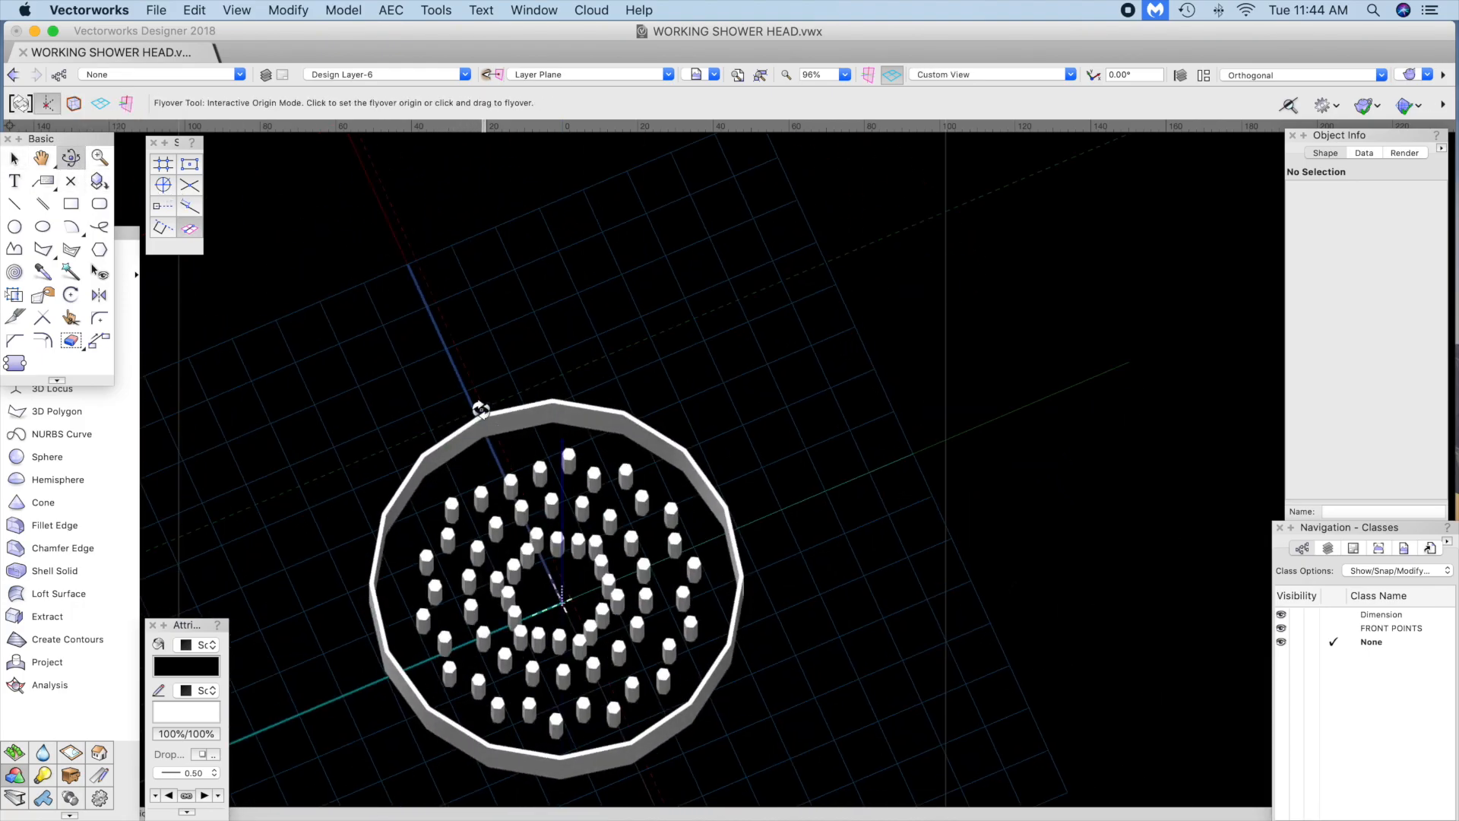